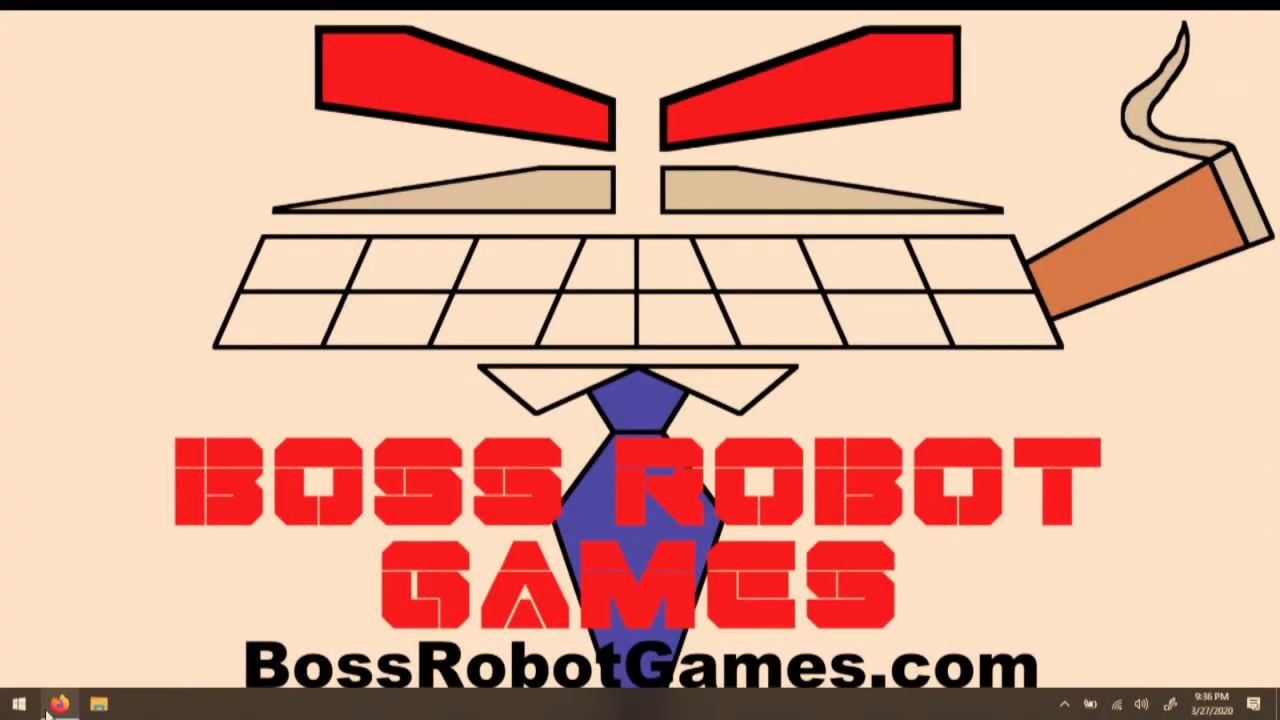
# - Visit the Ultimarc downloads page in Firefox, then launch WinIPAC V2 from Start search
pyautogui.click(61, 703)
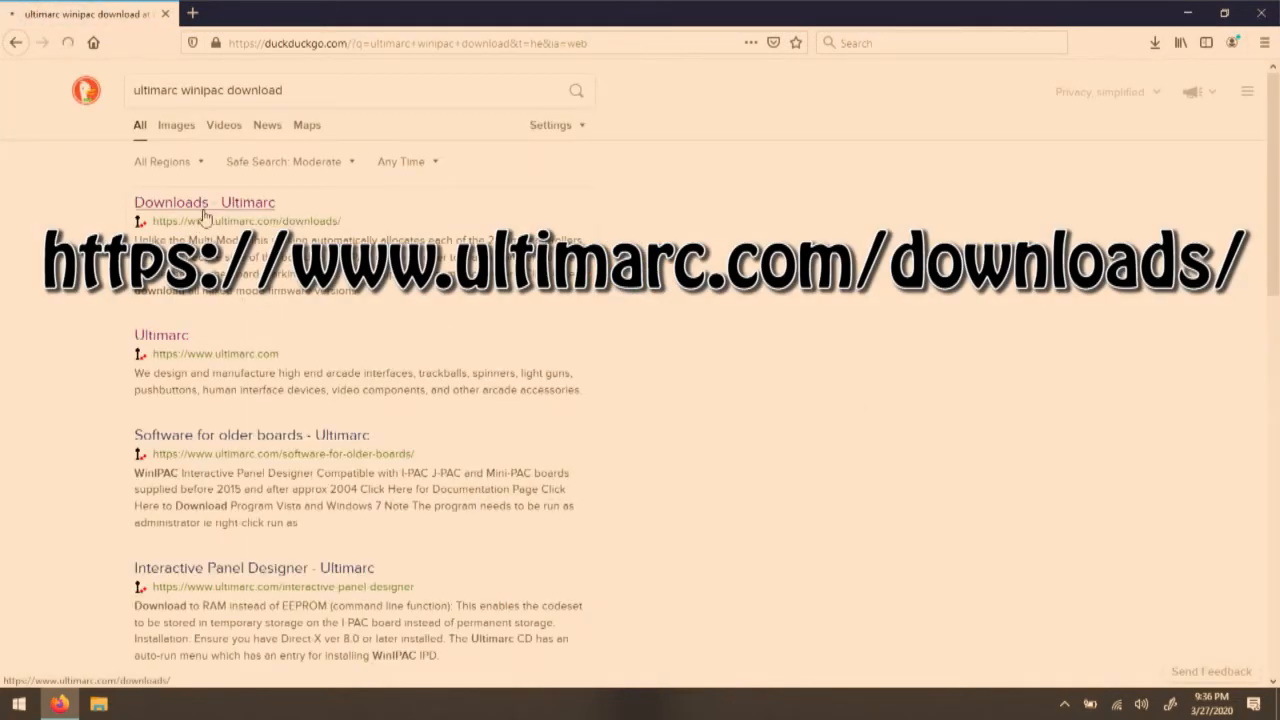
pyautogui.click(204, 202)
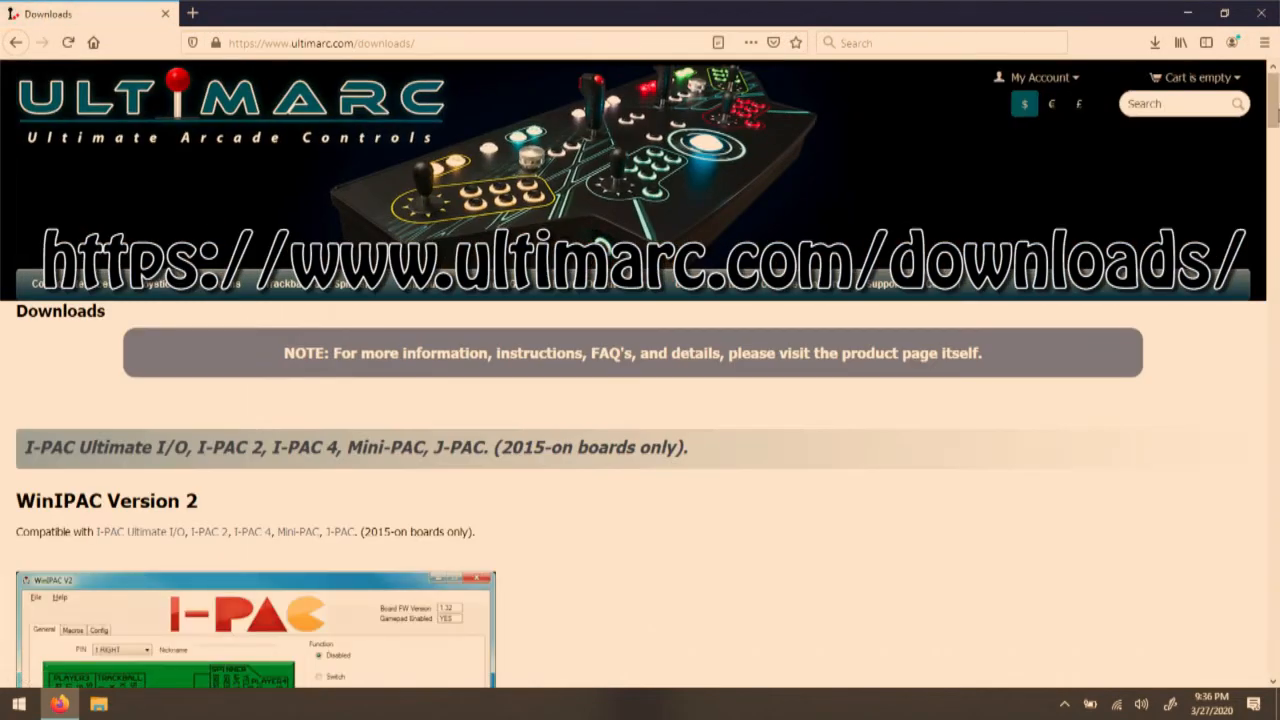
pyautogui.scroll(-3)
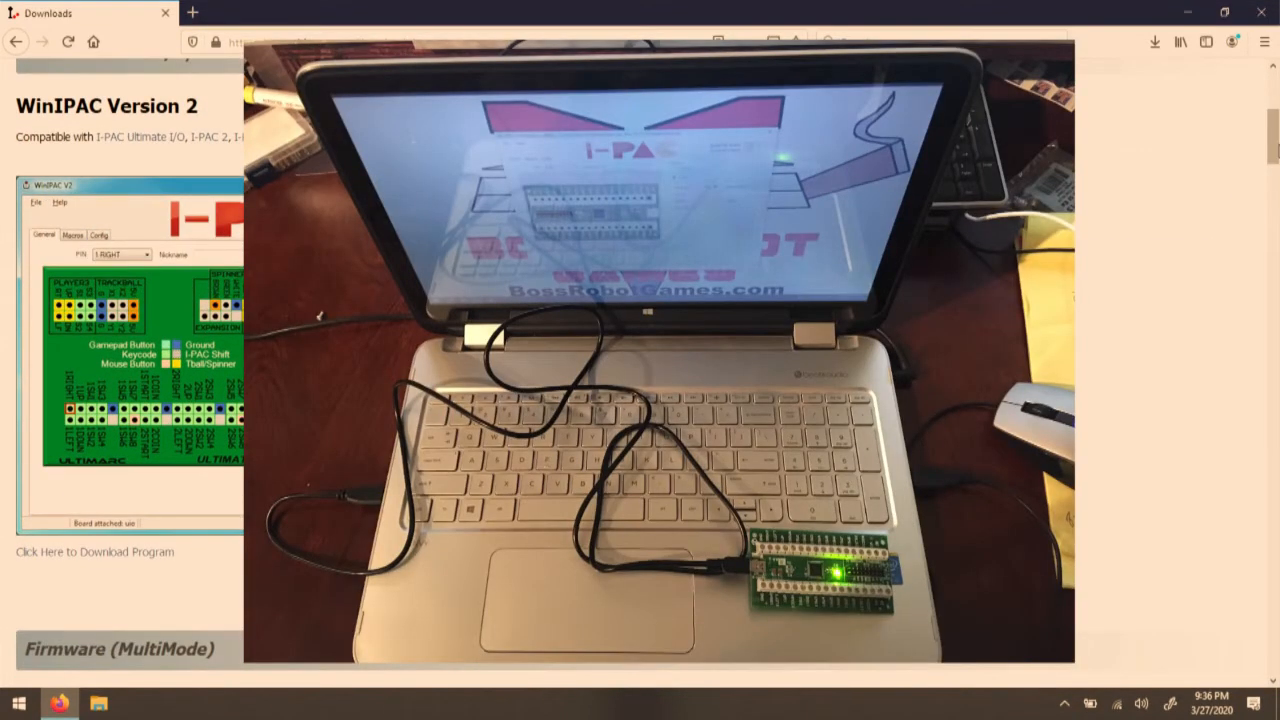
pyautogui.moveTo(94, 564)
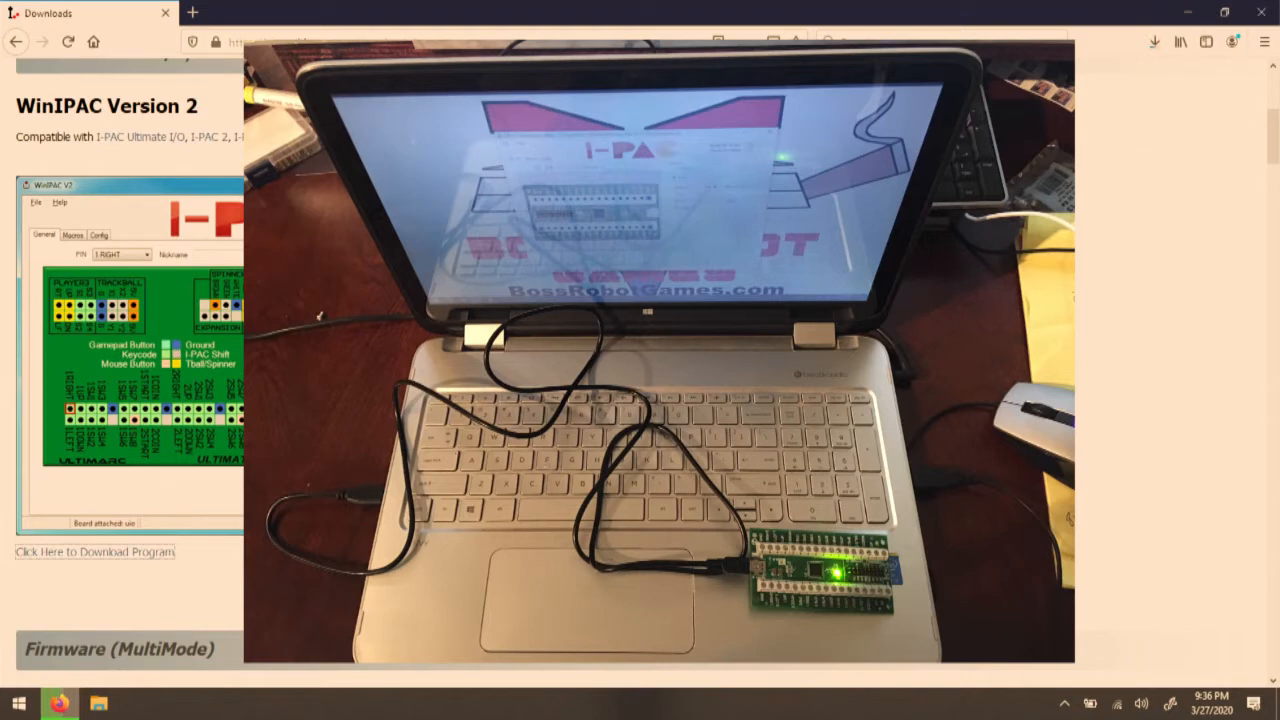
pyautogui.click(20, 699)
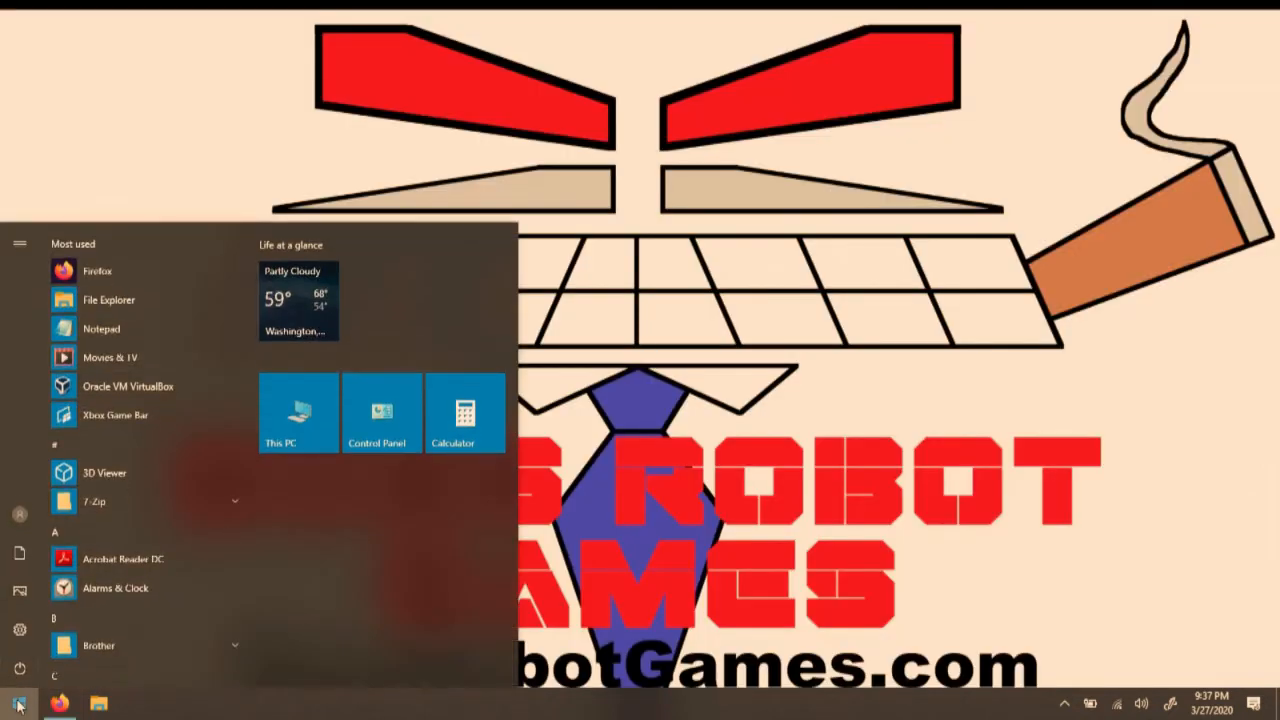
pyautogui.write('winip')
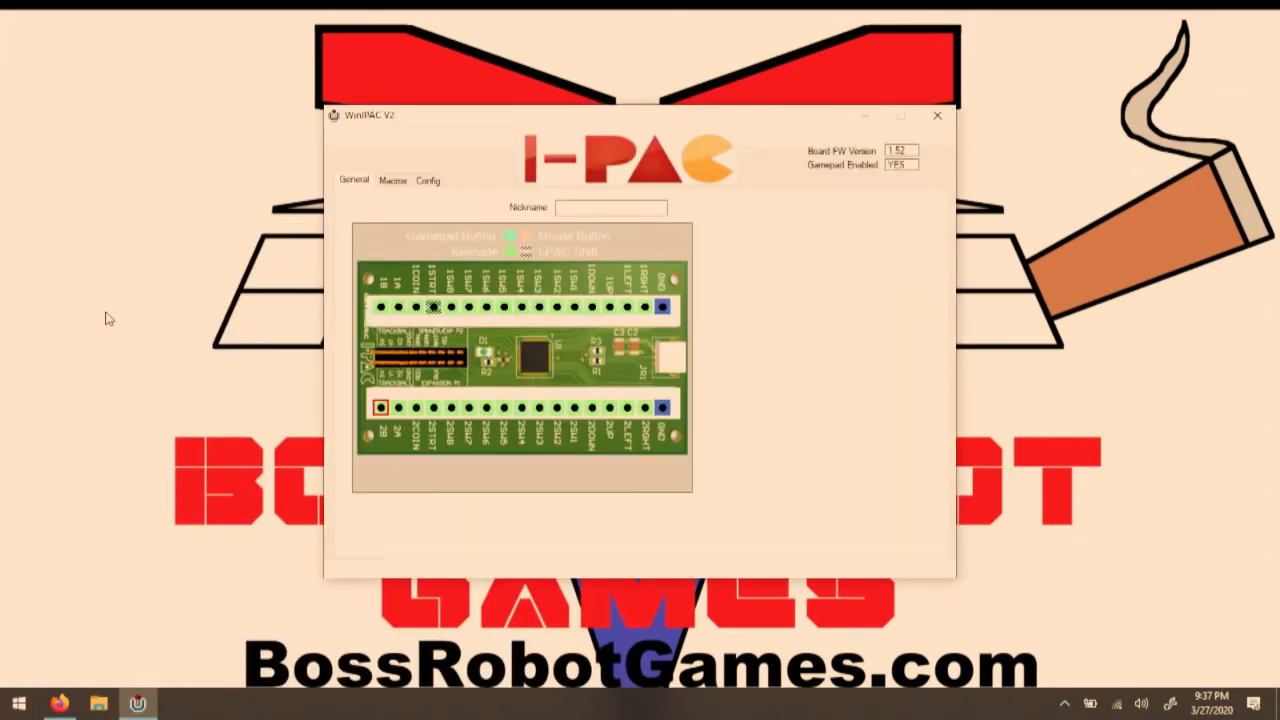
# - Inspect the 1START pin, then pin 1A, which sends P
pyautogui.click(440, 307)
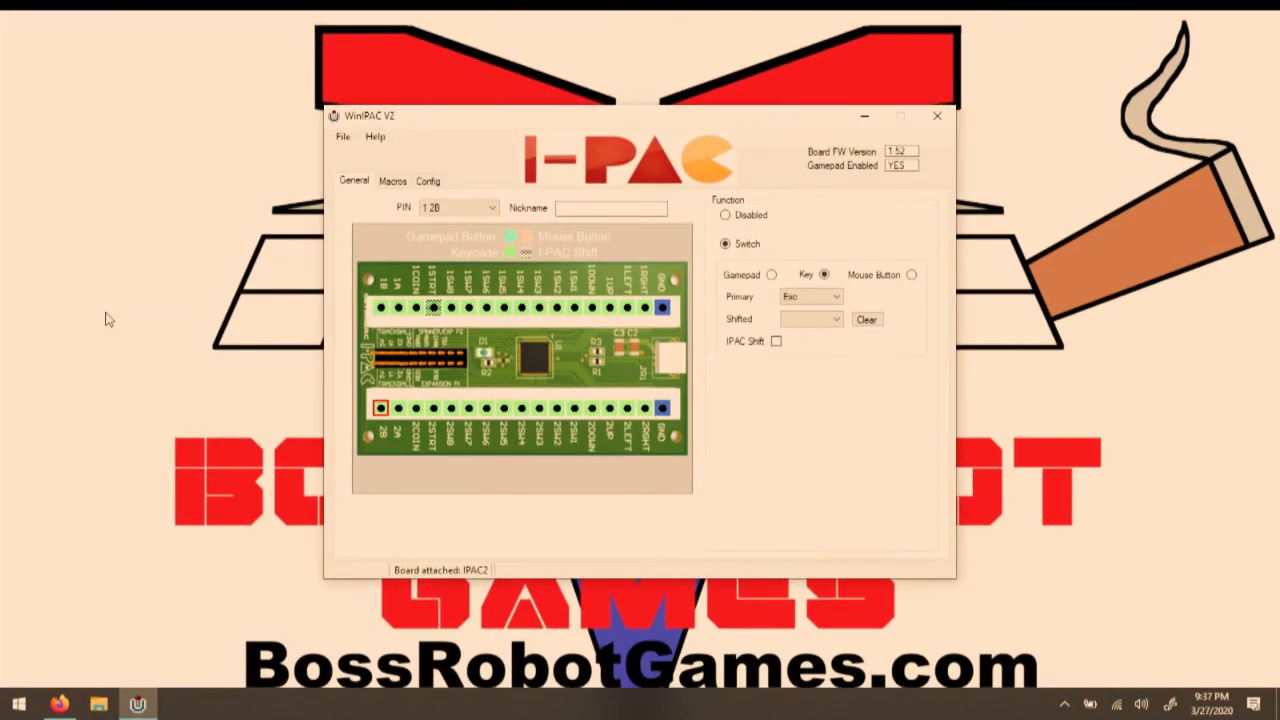
pyautogui.moveTo(139, 324)
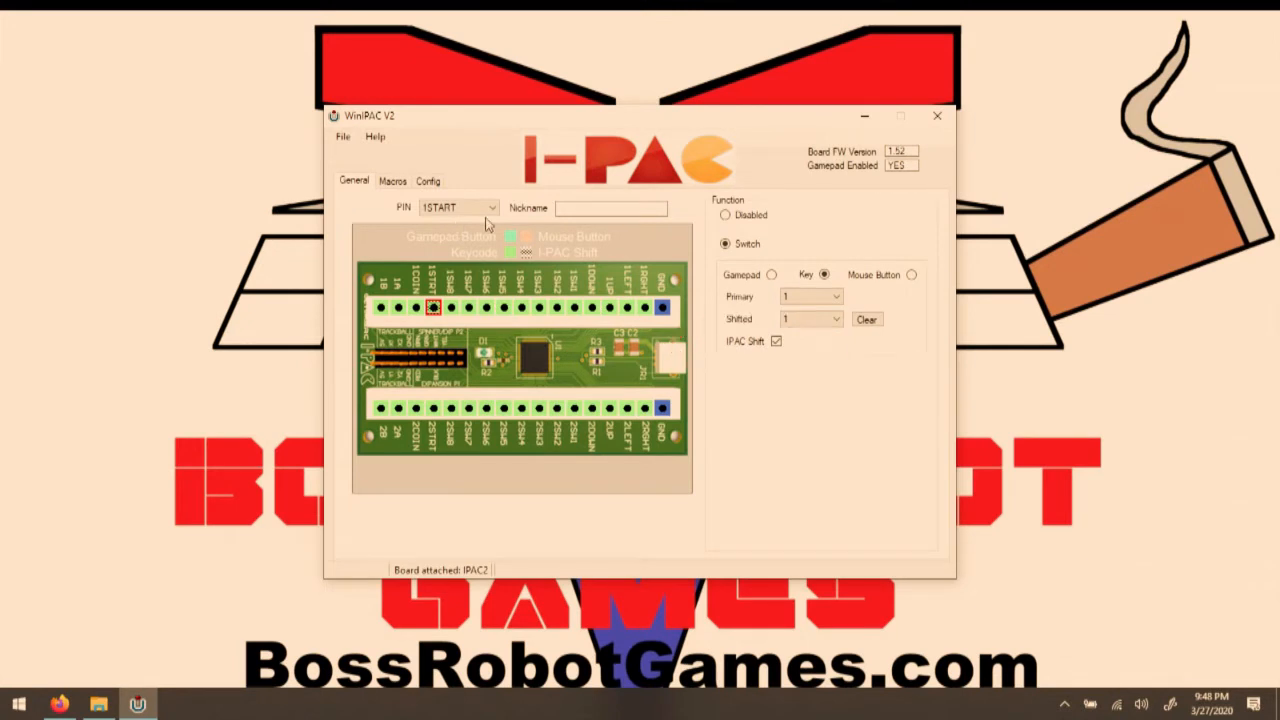
pyautogui.click(486, 207)
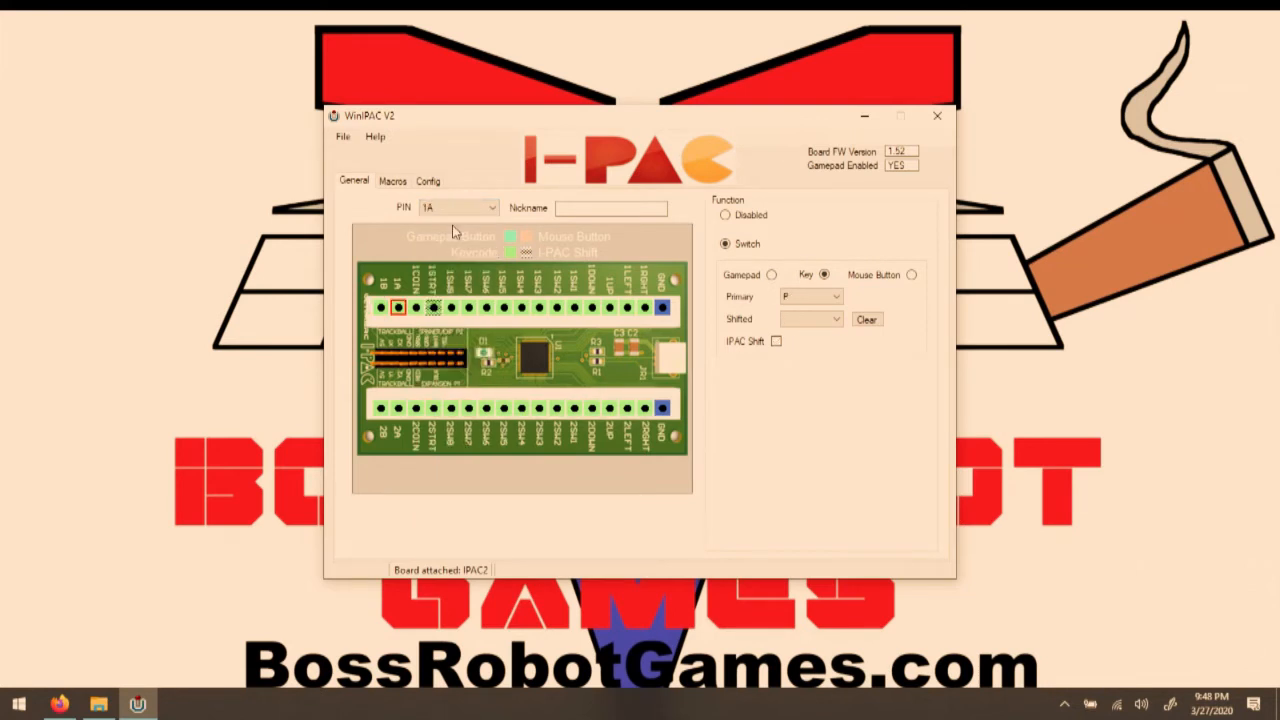
# - Give pin 1 SW 8 the shifted key Num *, then view pin 2 RIGHT (G)
pyautogui.click(443, 306)
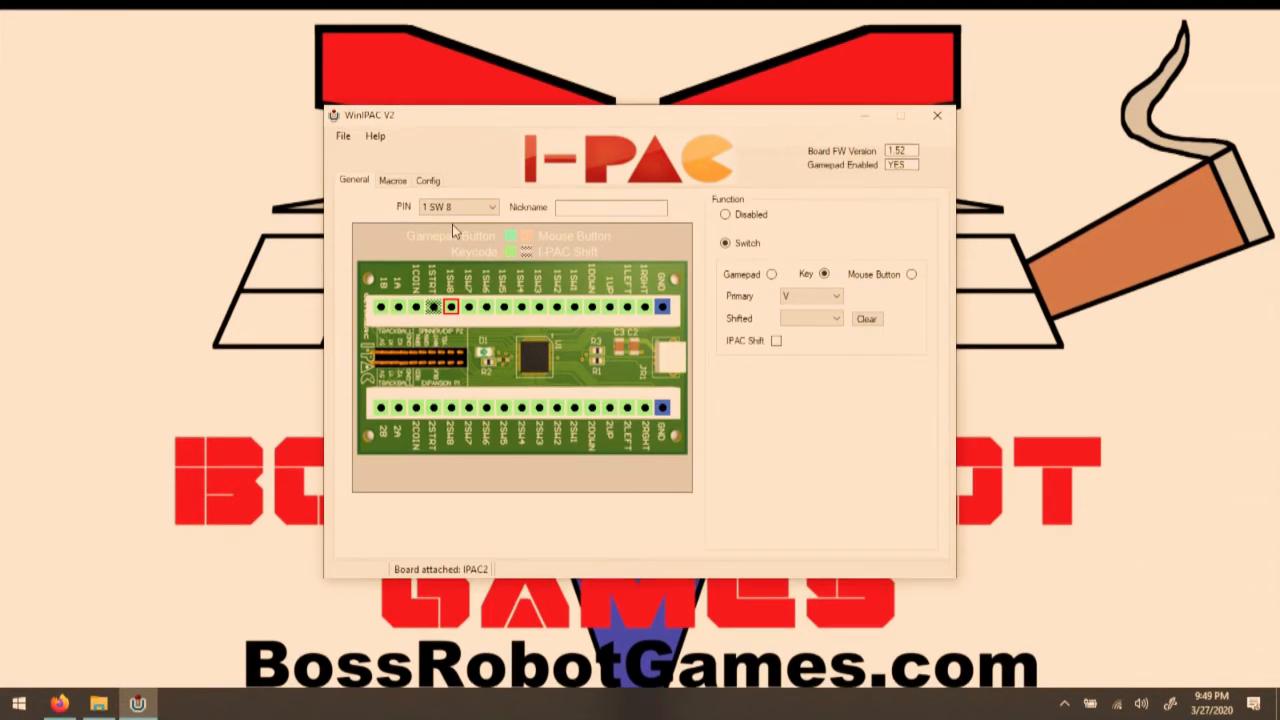
pyautogui.click(837, 318)
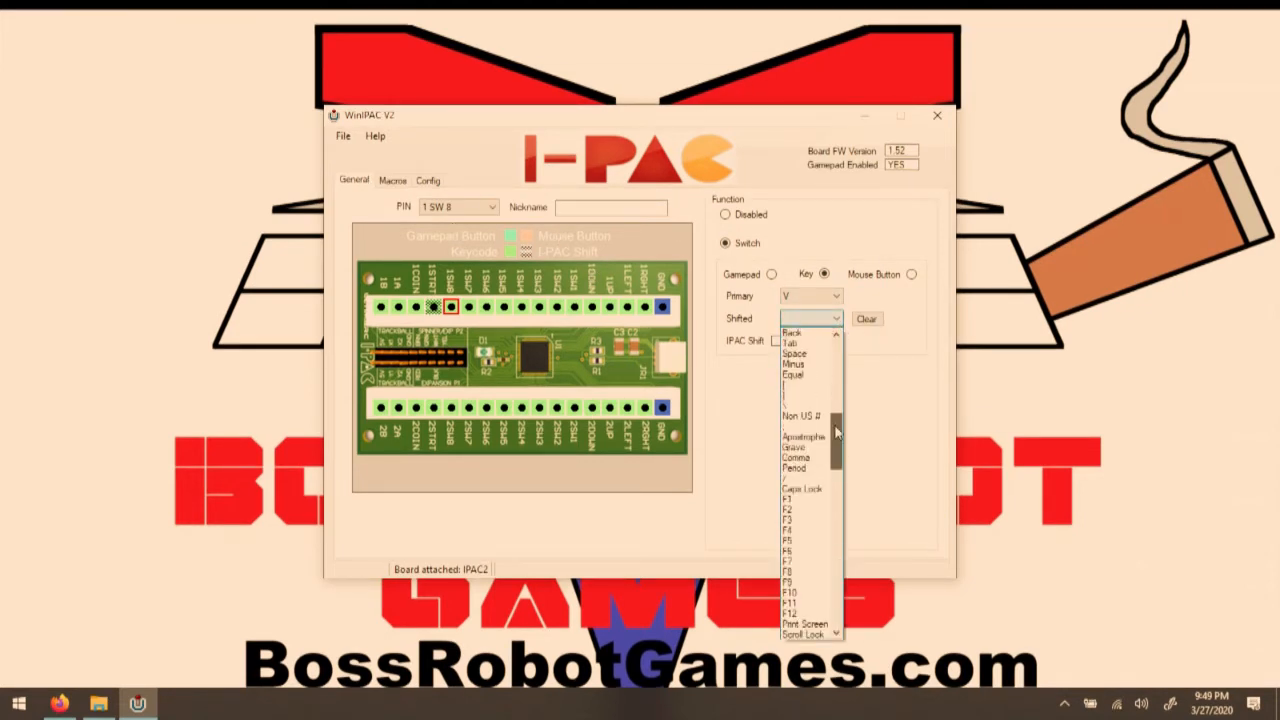
pyautogui.scroll(-3)
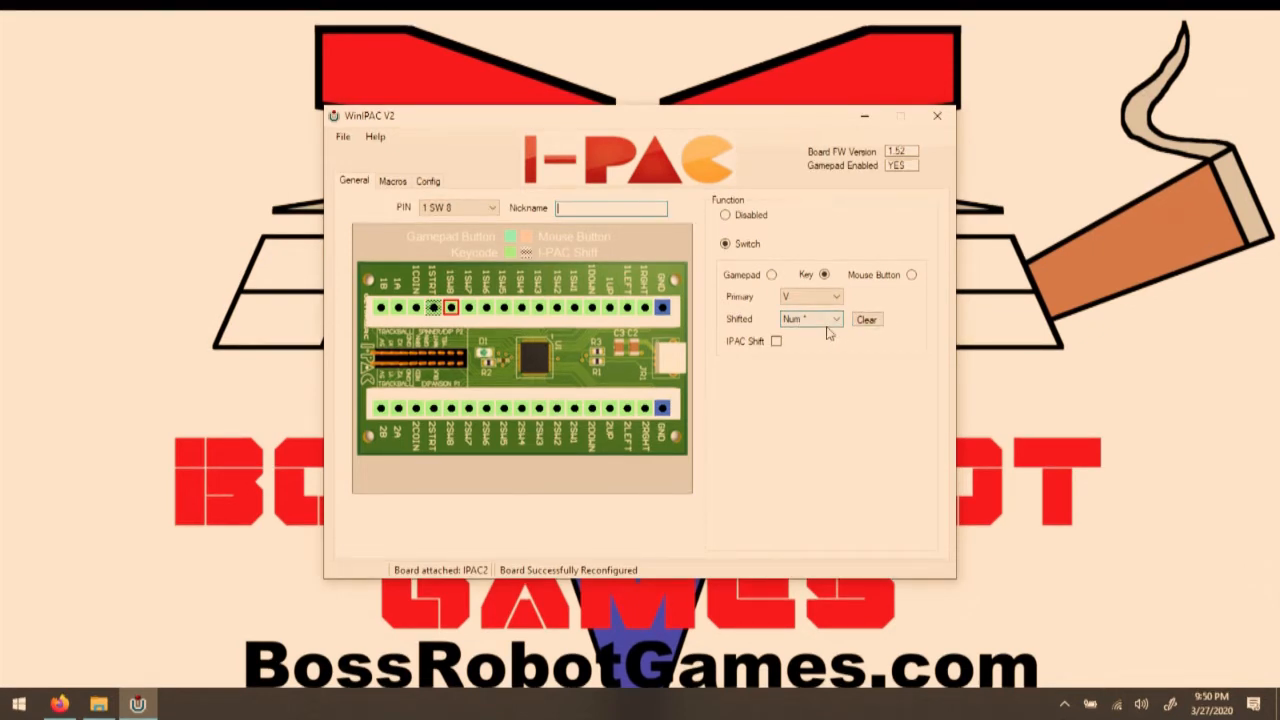
pyautogui.click(485, 207)
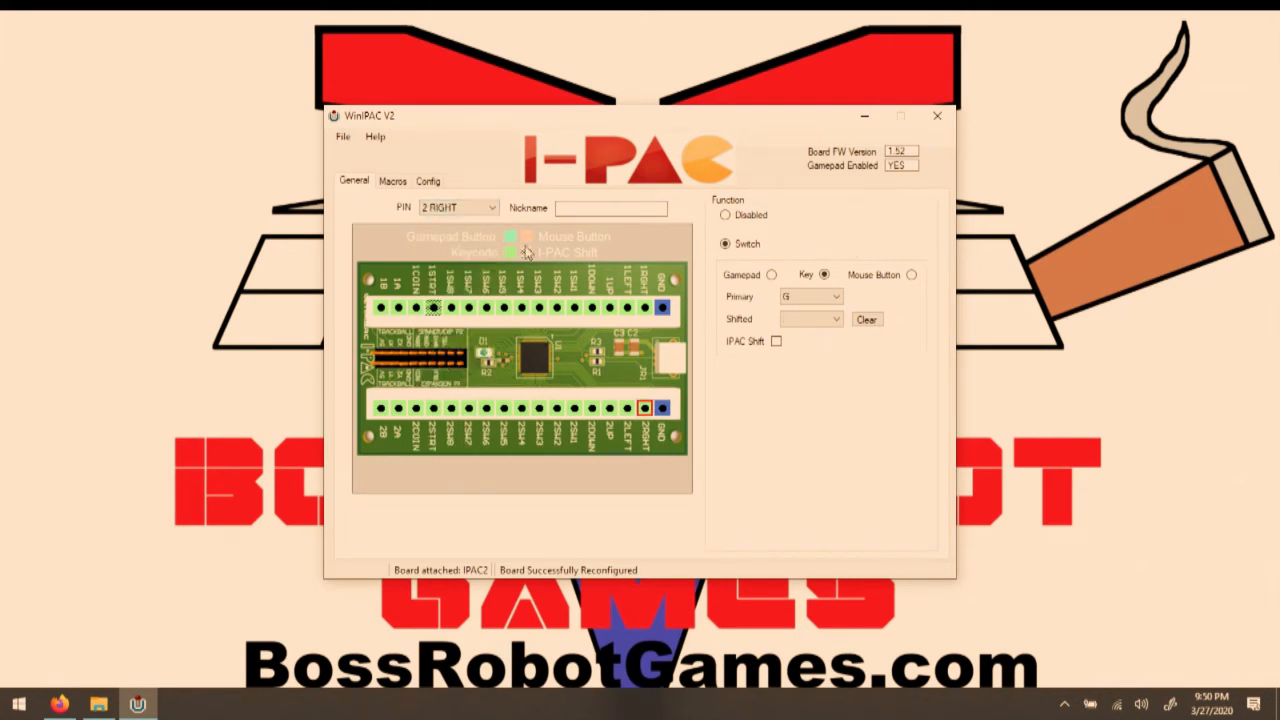
# - Turn off IPAC Shift on pin 1START, leaving it sending 1
pyautogui.click(435, 308)
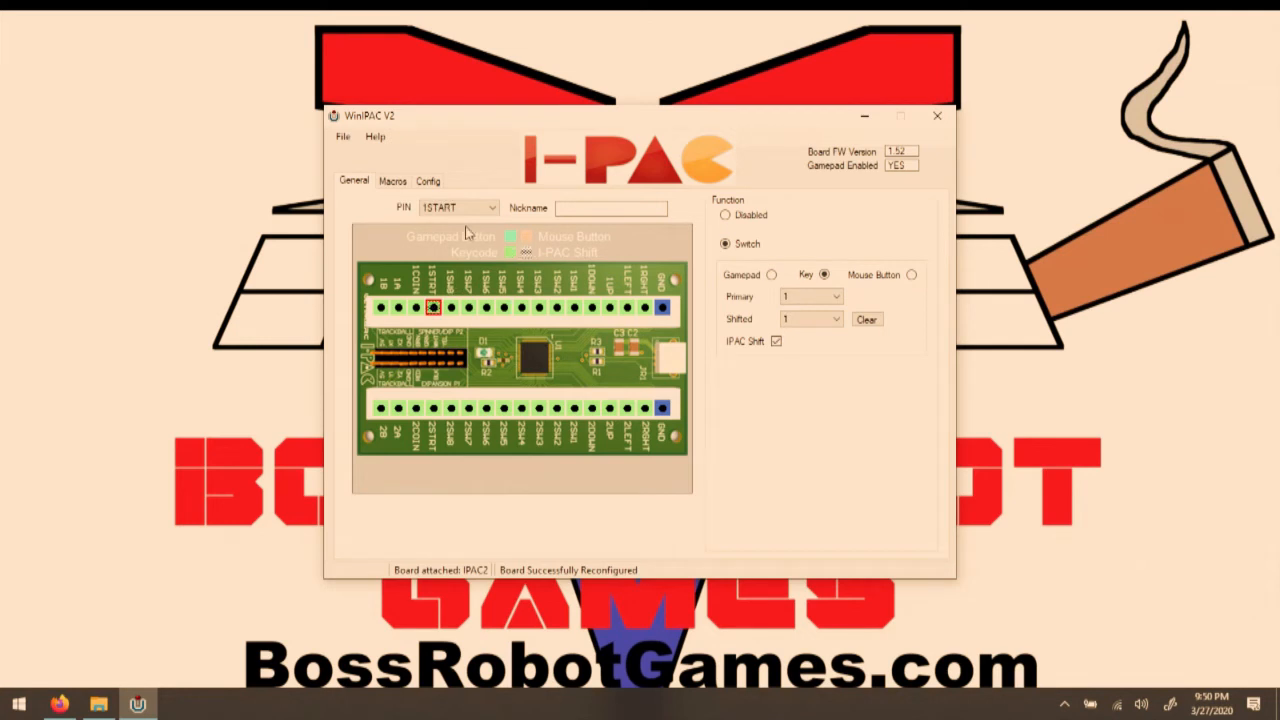
pyautogui.click(776, 341)
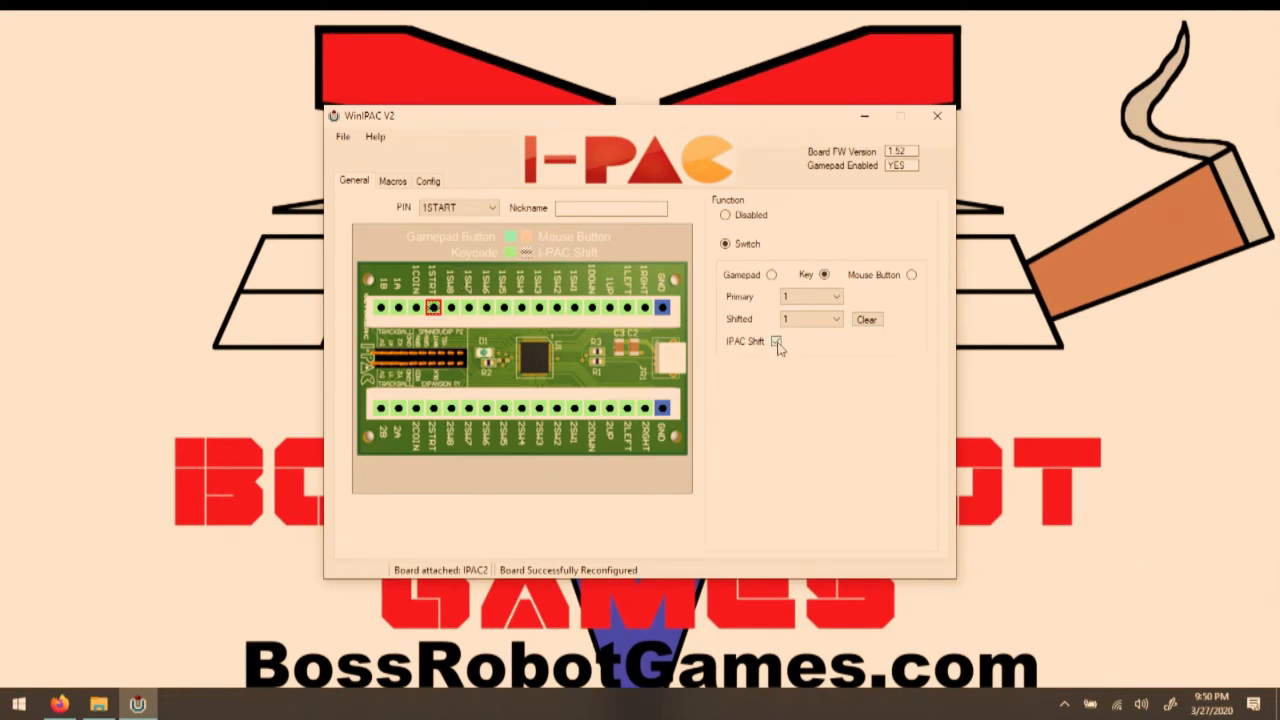
pyautogui.click(776, 340)
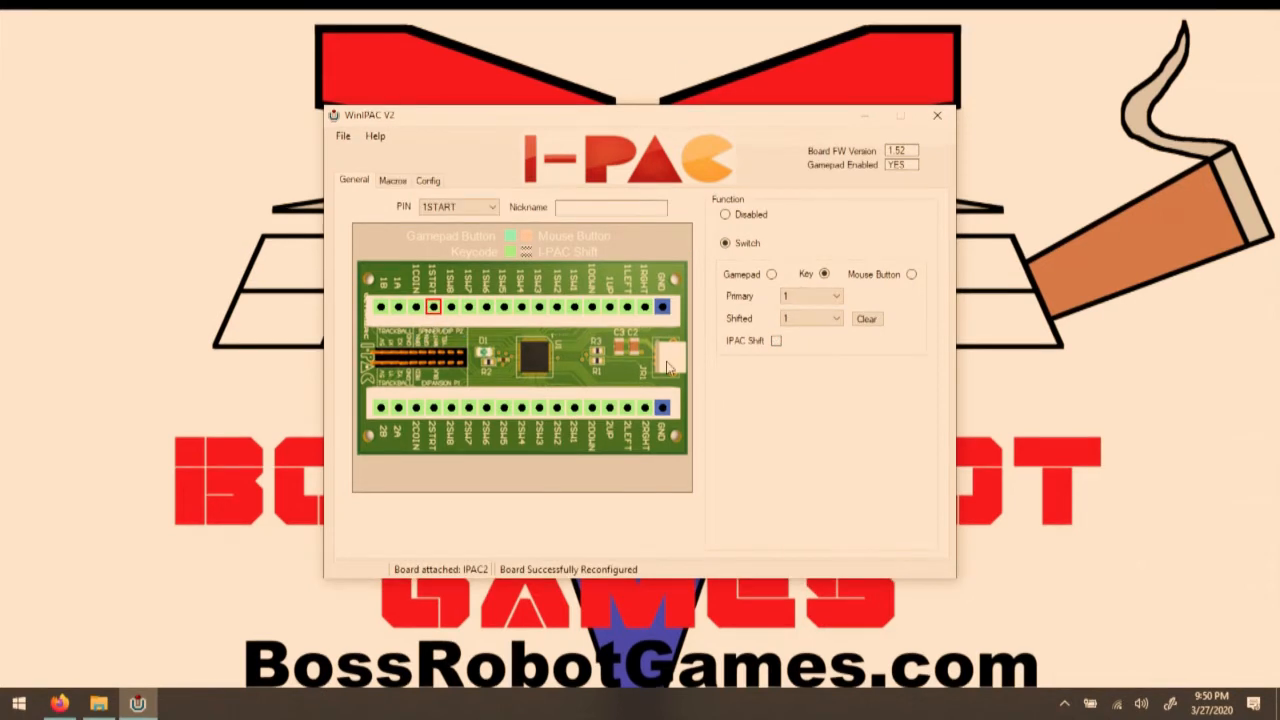
pyautogui.moveTo(918, 188)
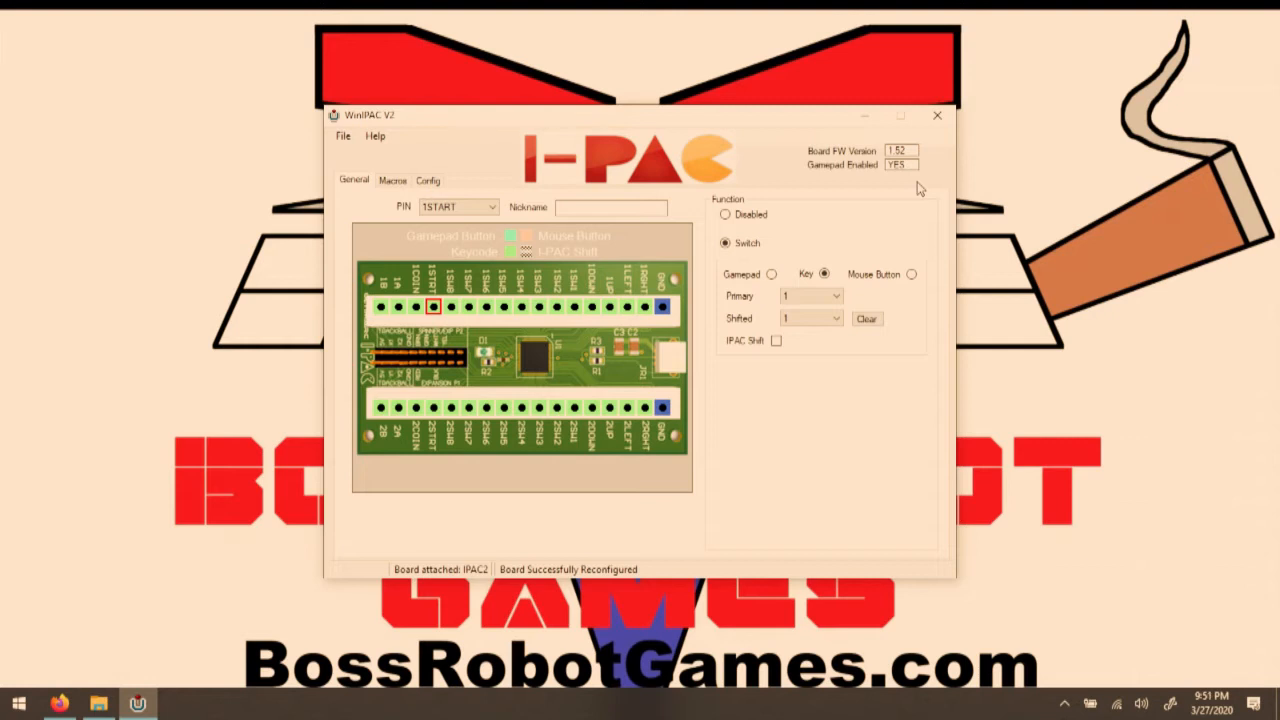
pyautogui.moveTo(967, 98)
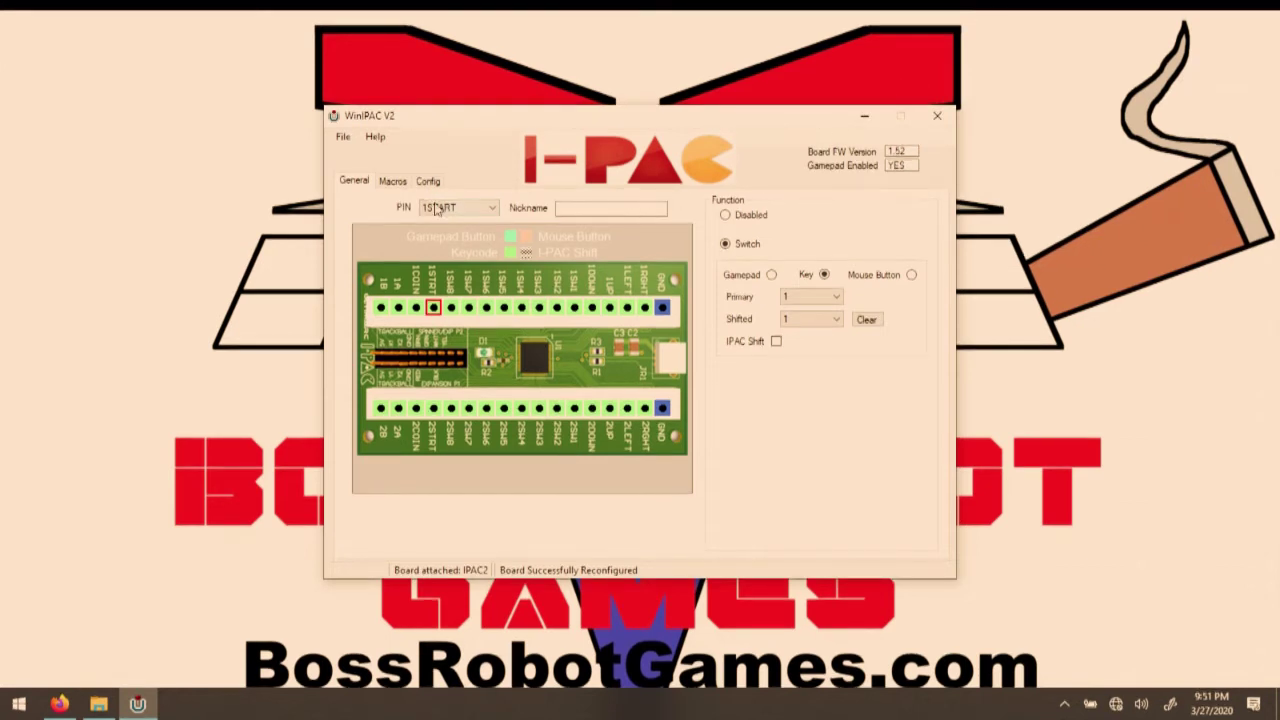
# - Build macro 01: Up, Up, Down, Down, Left, Right, Left, Right, B, A, B
pyautogui.click(392, 181)
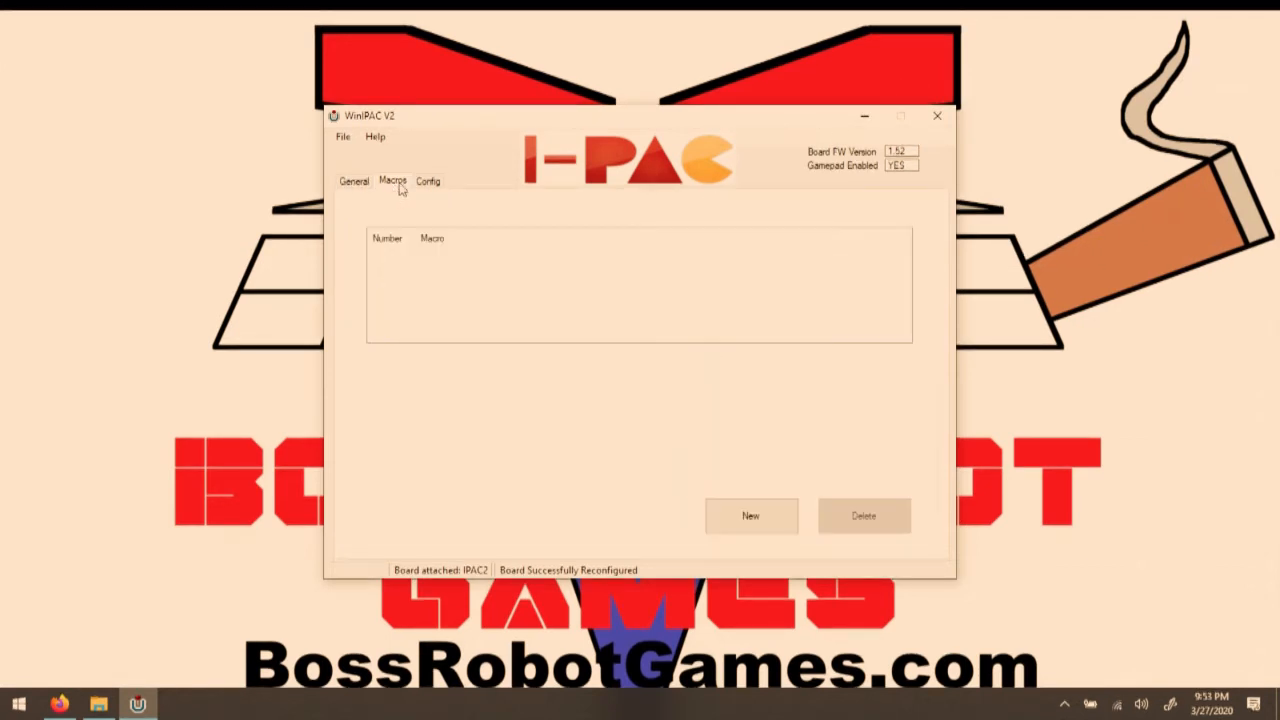
pyautogui.click(751, 516)
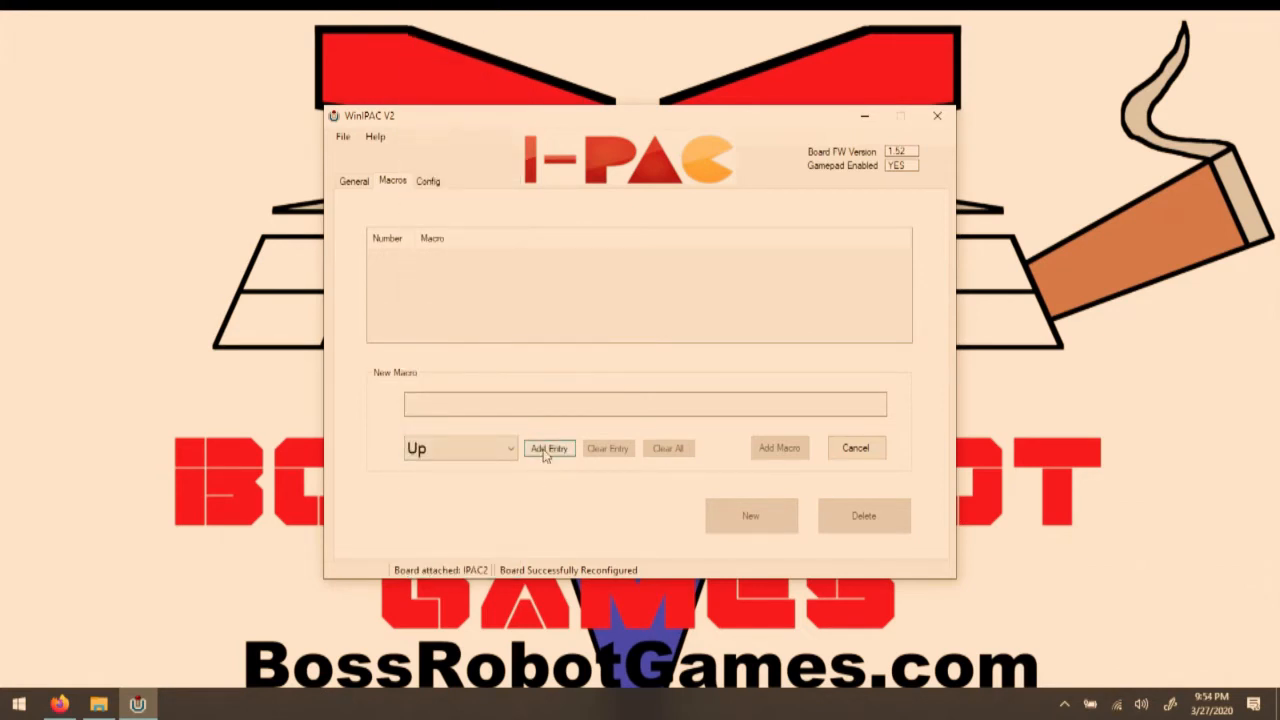
pyautogui.click(549, 447)
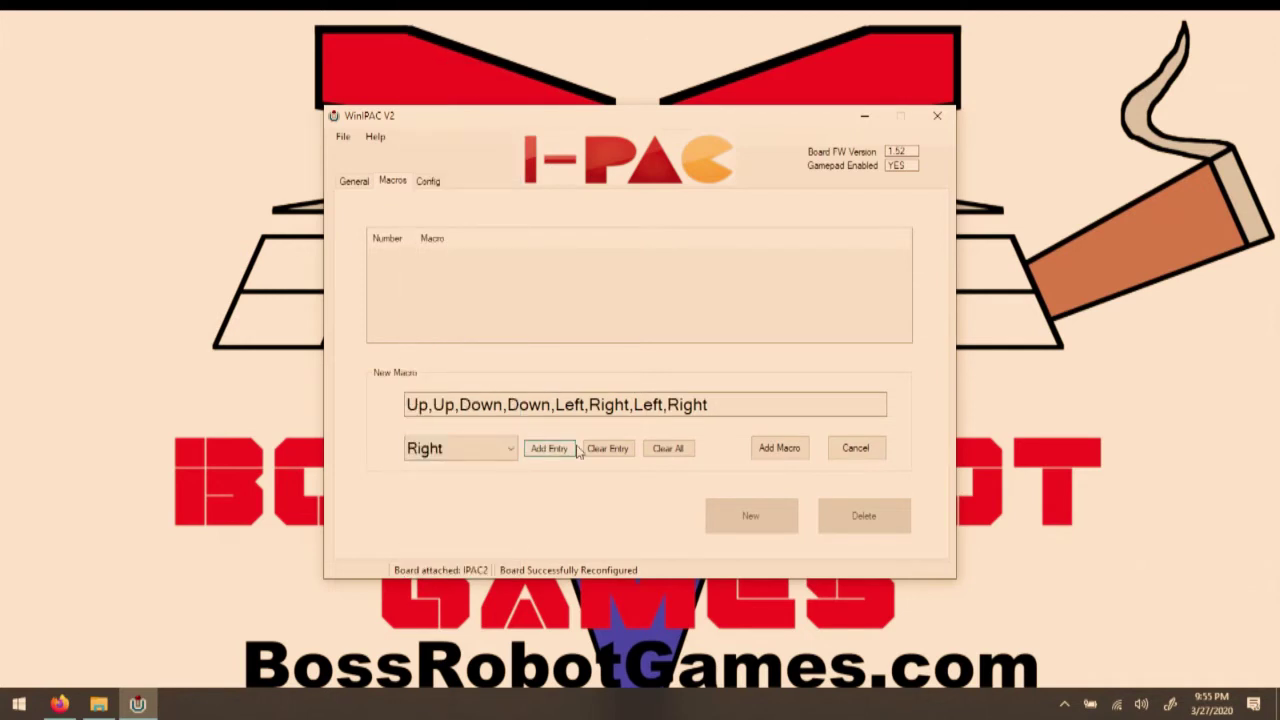
pyautogui.click(549, 448)
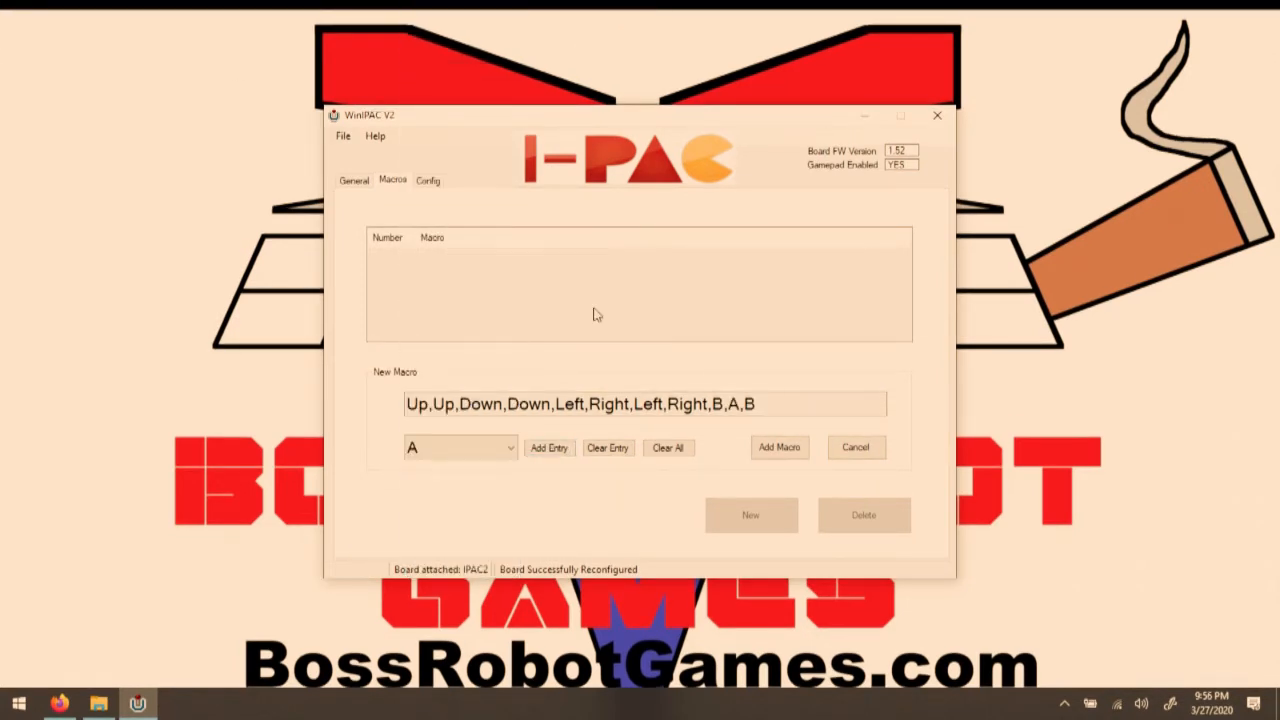
pyautogui.moveTo(748, 445)
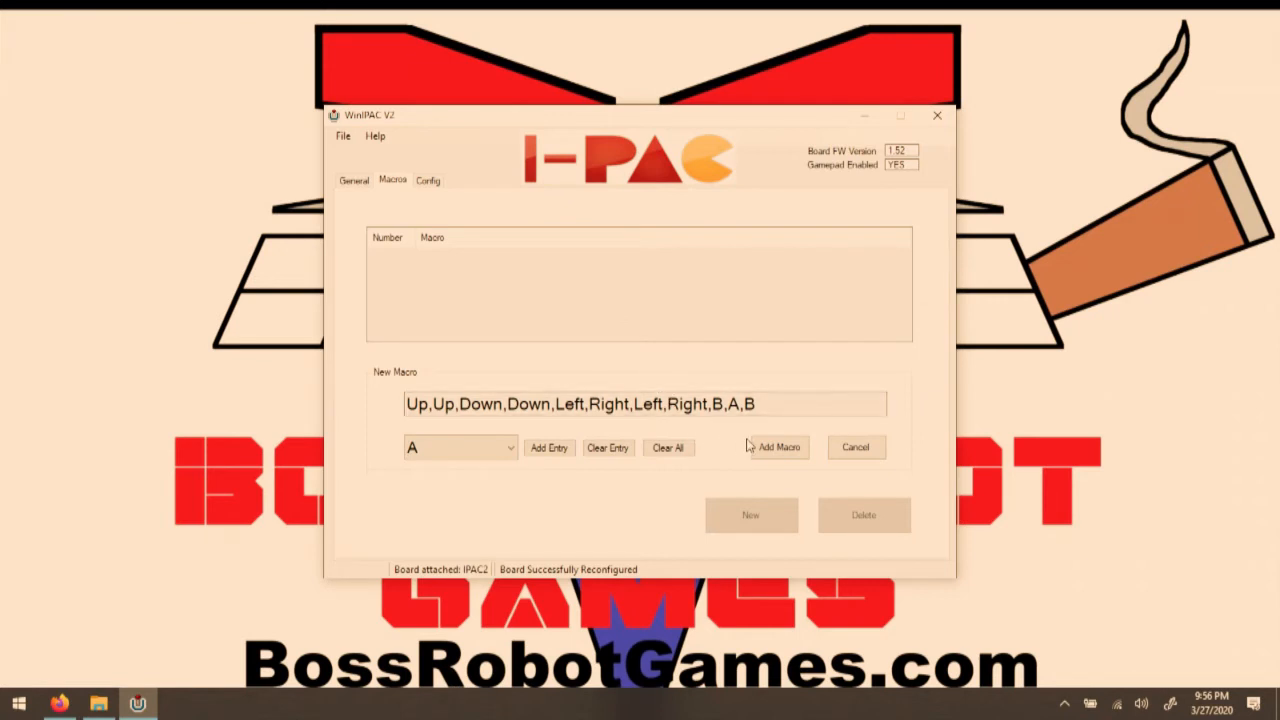
pyautogui.click(778, 447)
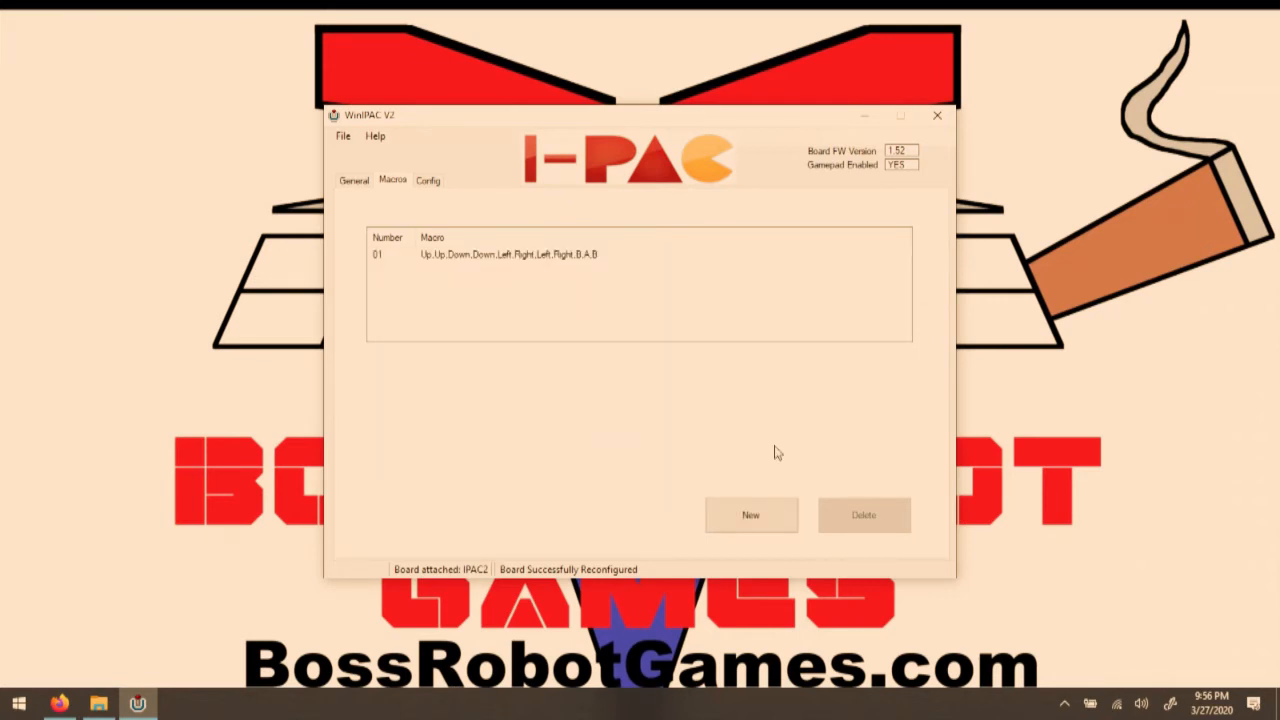
pyautogui.moveTo(869, 408)
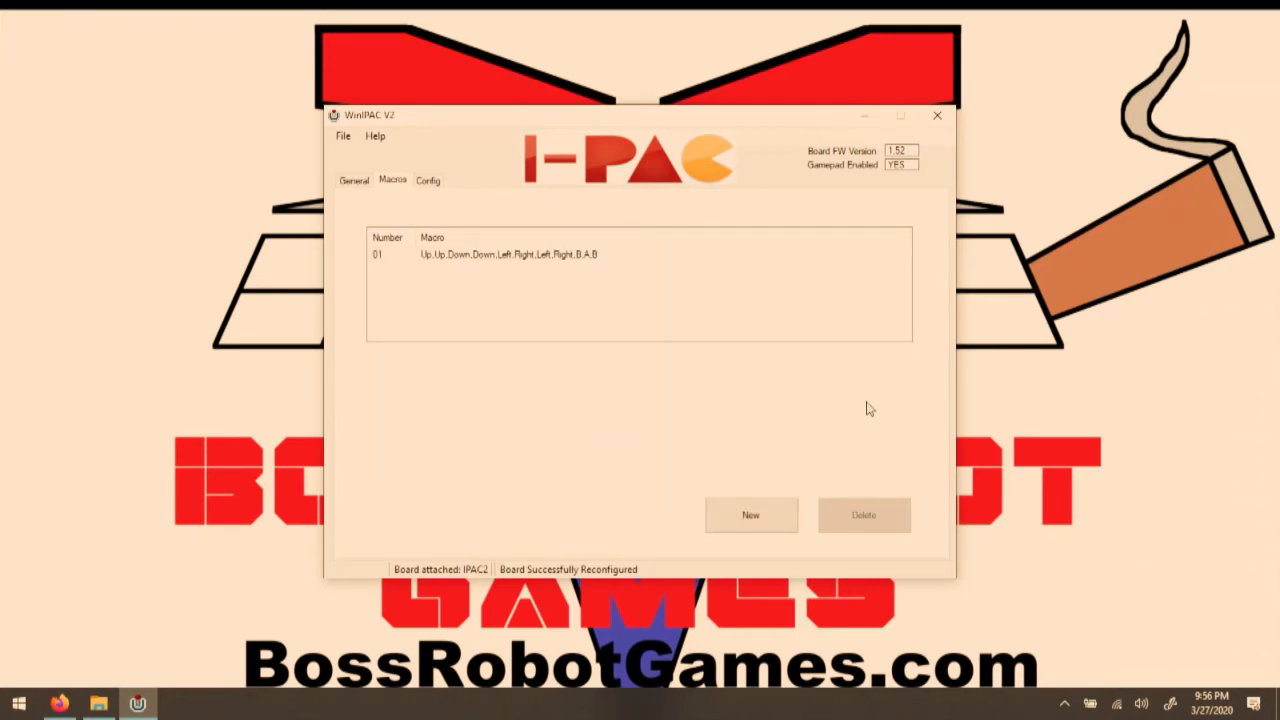
# - Set pin 1START's primary action to Macro 1 on the General tab
pyautogui.click(354, 180)
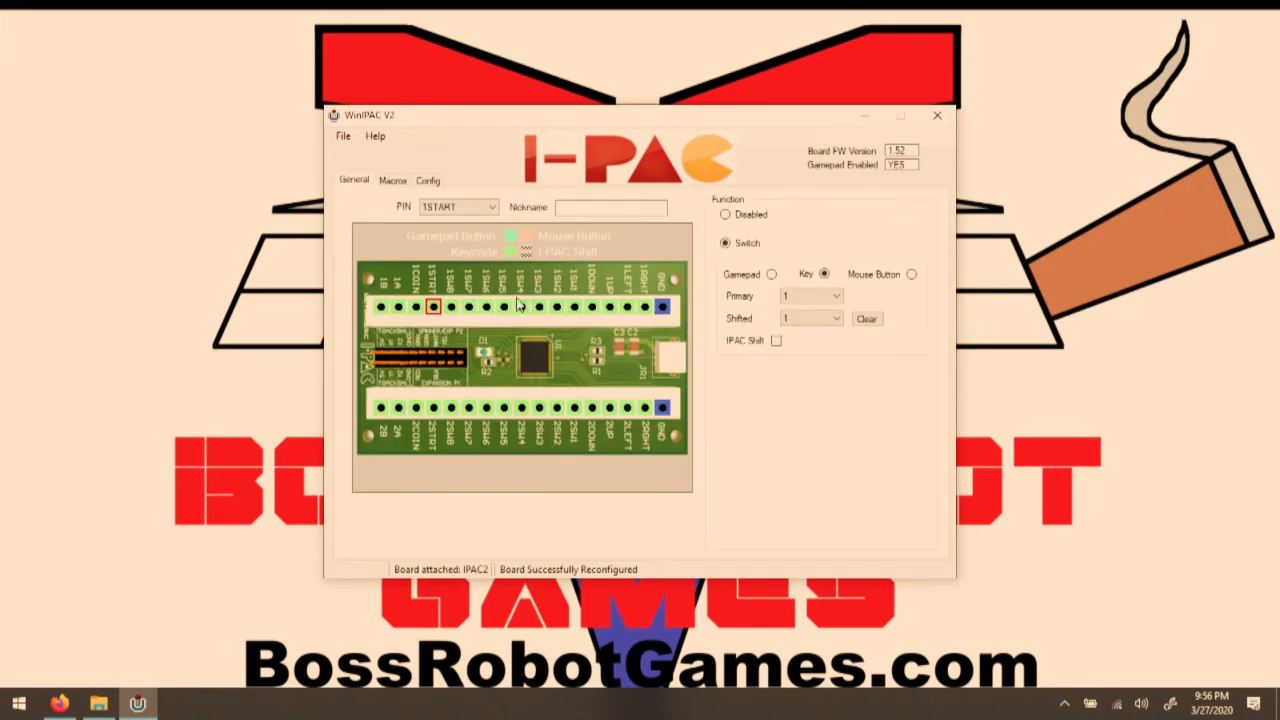
pyautogui.click(838, 295)
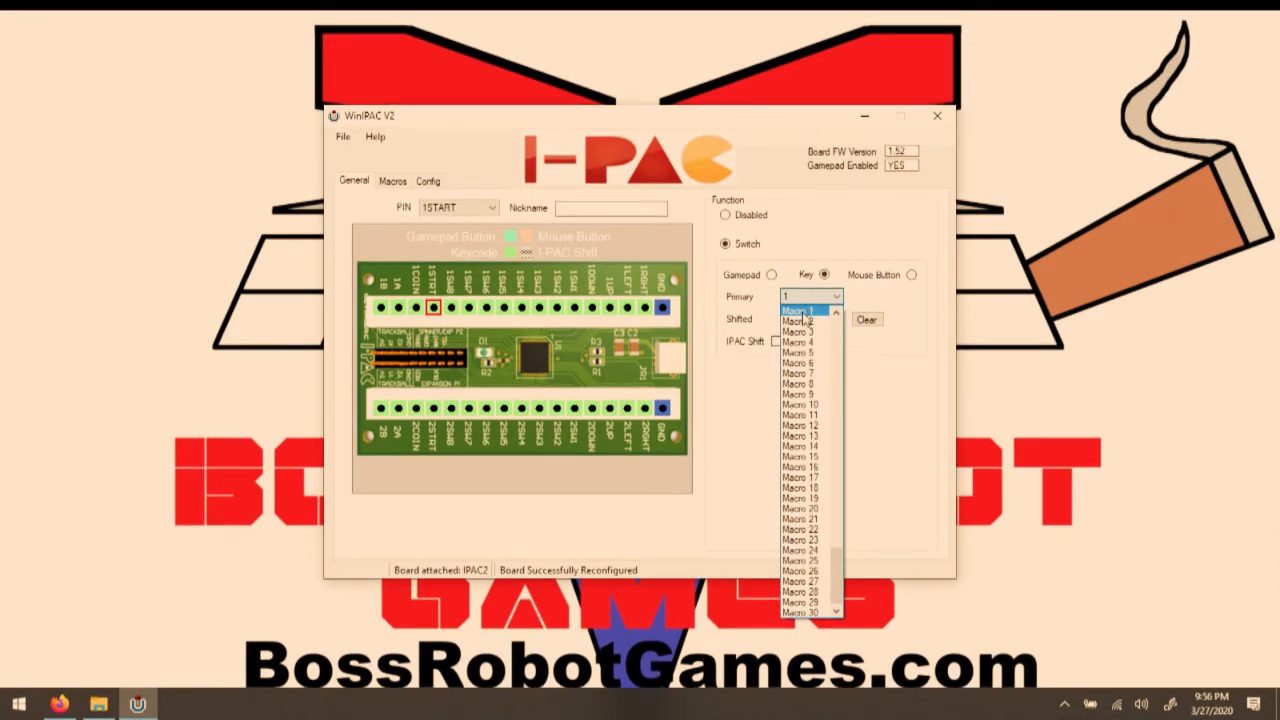
pyautogui.click(799, 310)
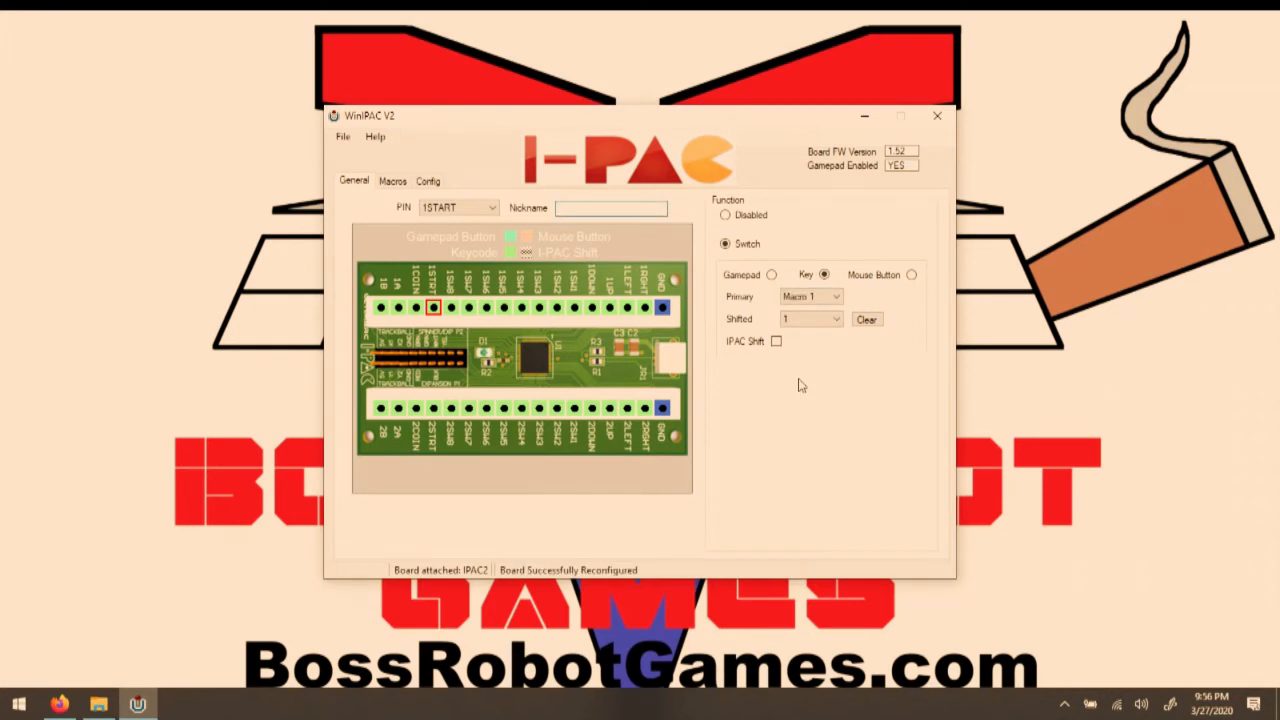
pyautogui.click(610, 208)
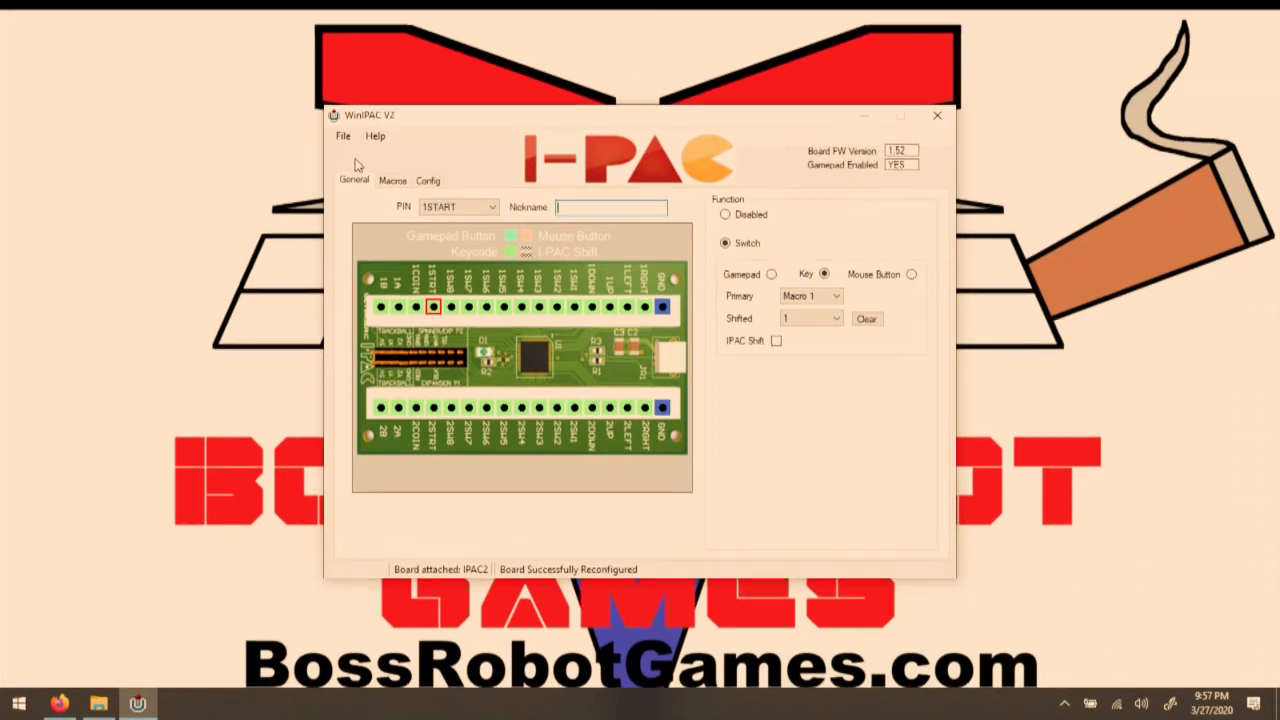
pyautogui.click(342, 135)
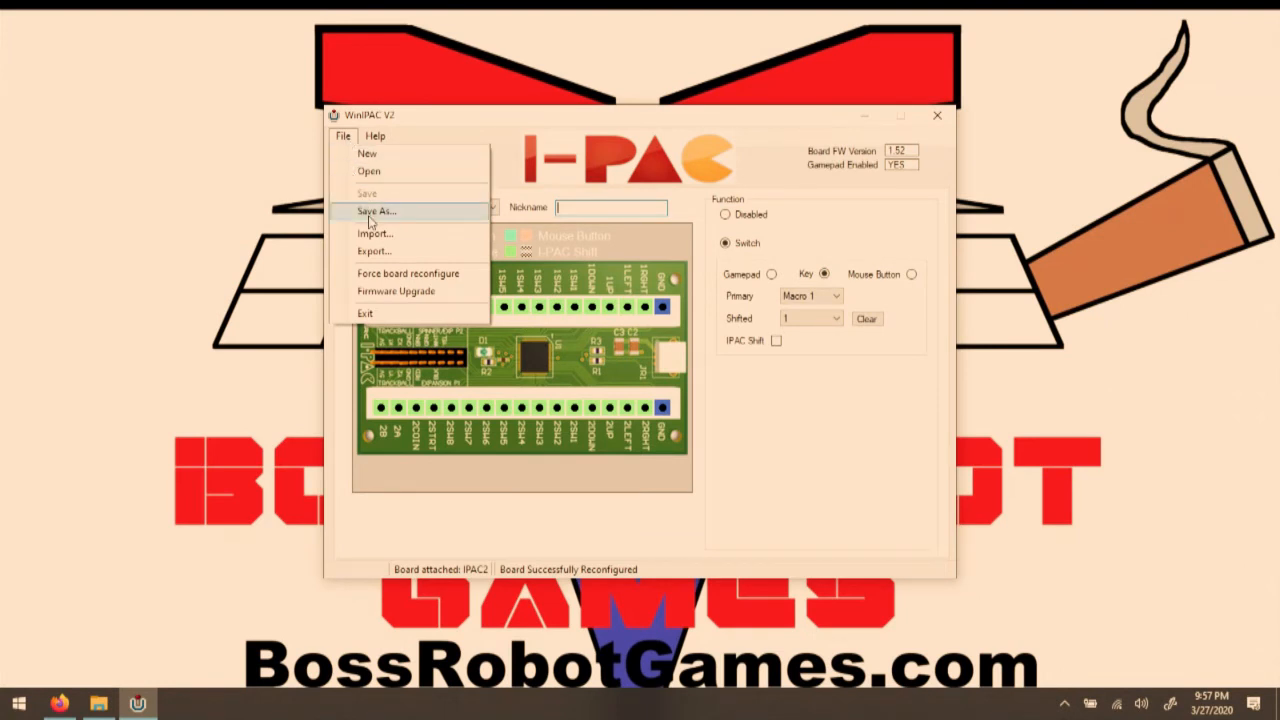
pyautogui.moveTo(380, 233)
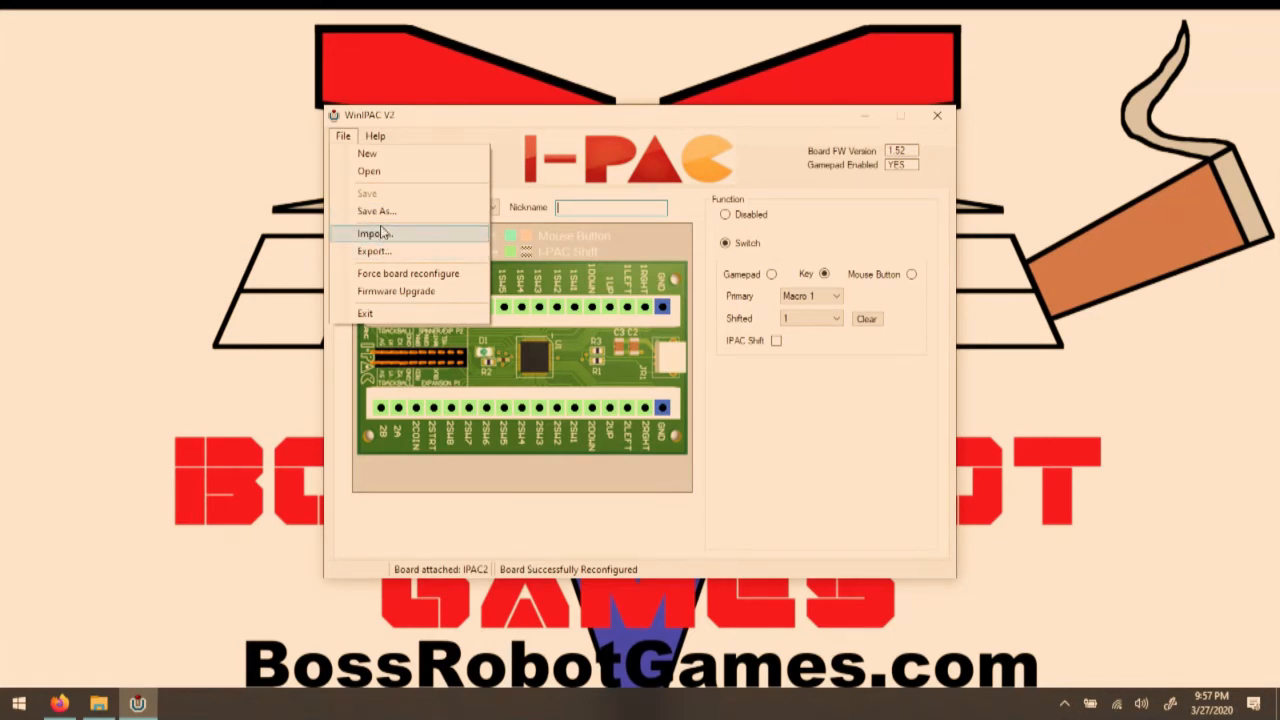
pyautogui.moveTo(382, 211)
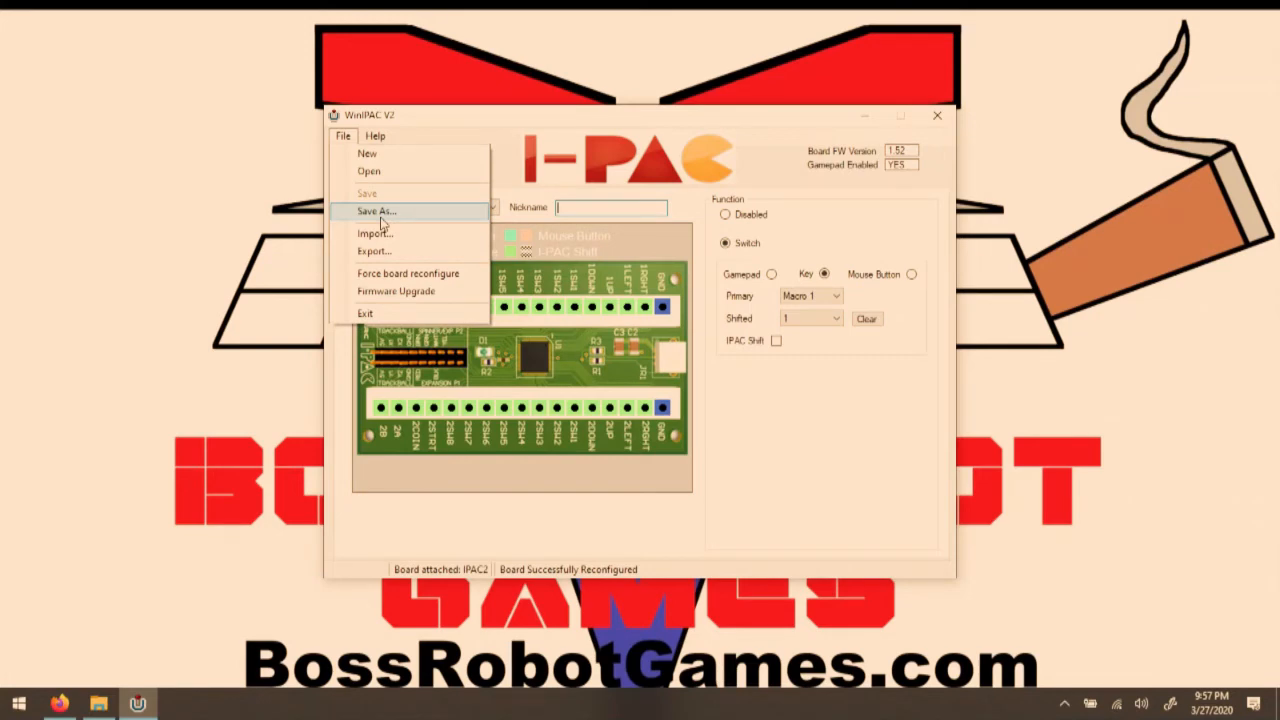
# - Save the configuration as uuddlrlr.ipc in the ipac files 10-31-18 folder
pyautogui.click(375, 211)
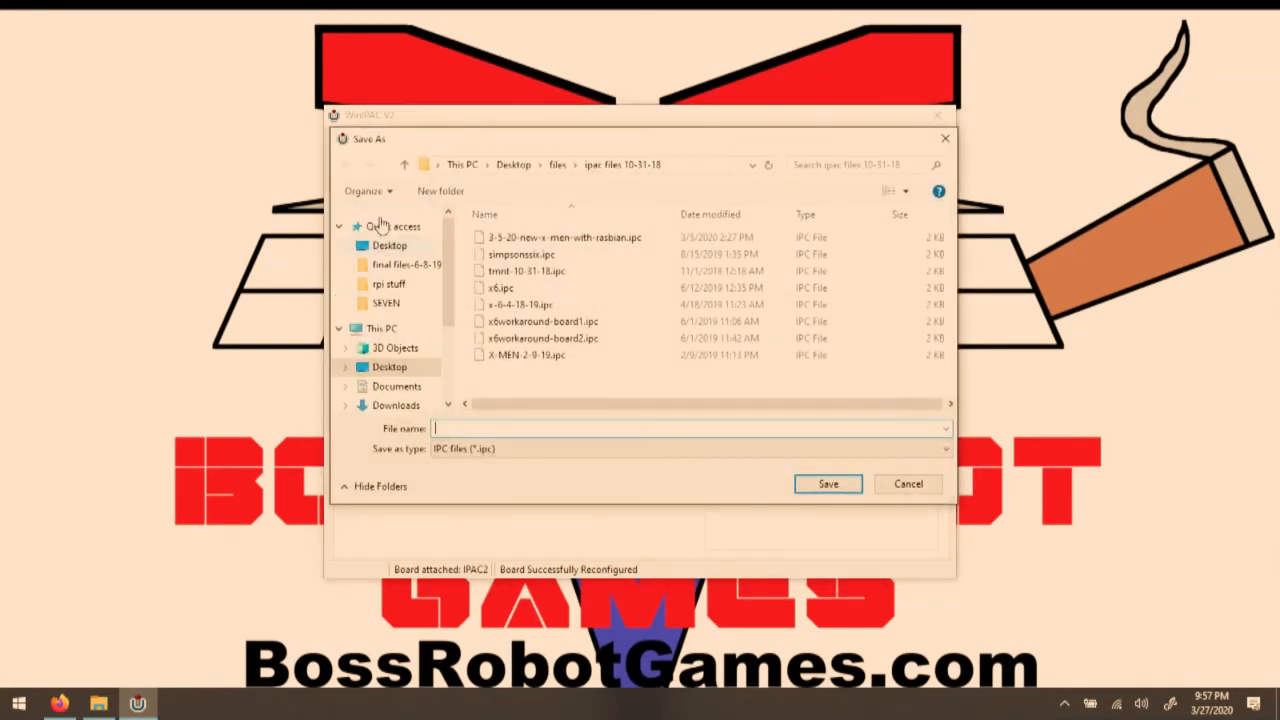
pyautogui.click(827, 484)
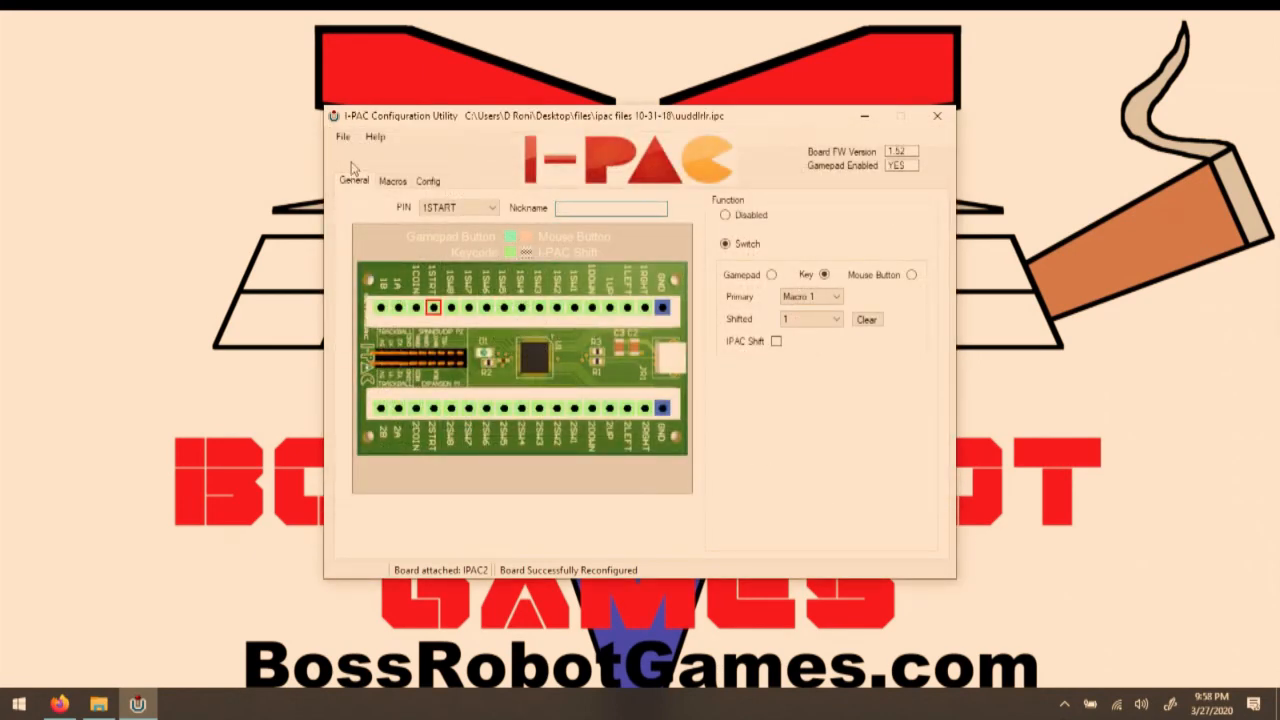
# - Export the configuration as uuddlrlr.xml, then import the tmnt10-31-18 XML layout
pyautogui.click(342, 136)
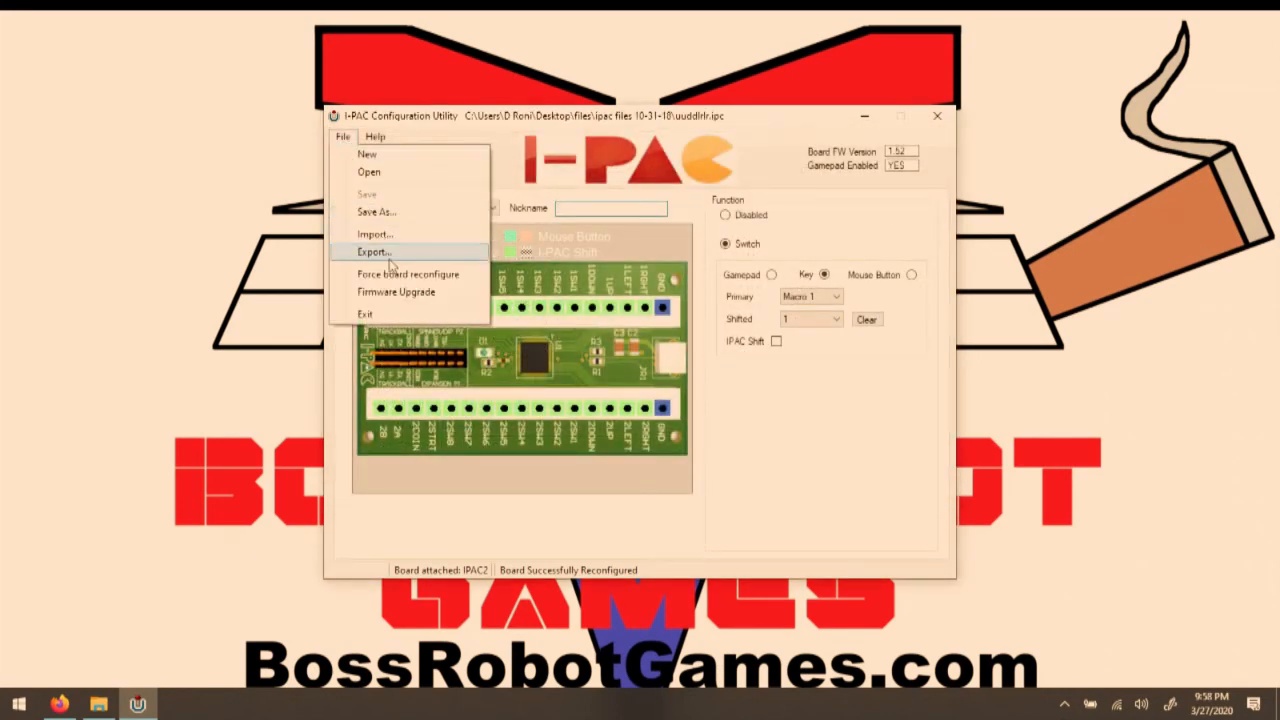
pyautogui.click(374, 251)
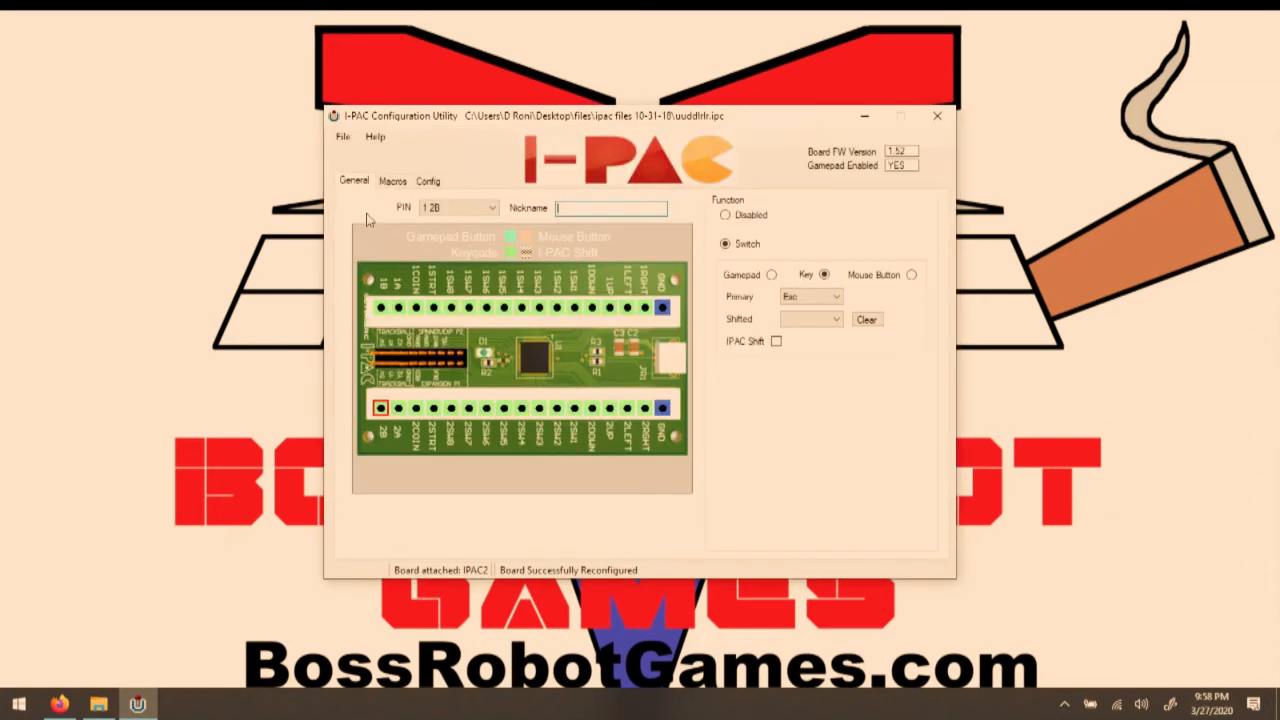
pyautogui.click(342, 136)
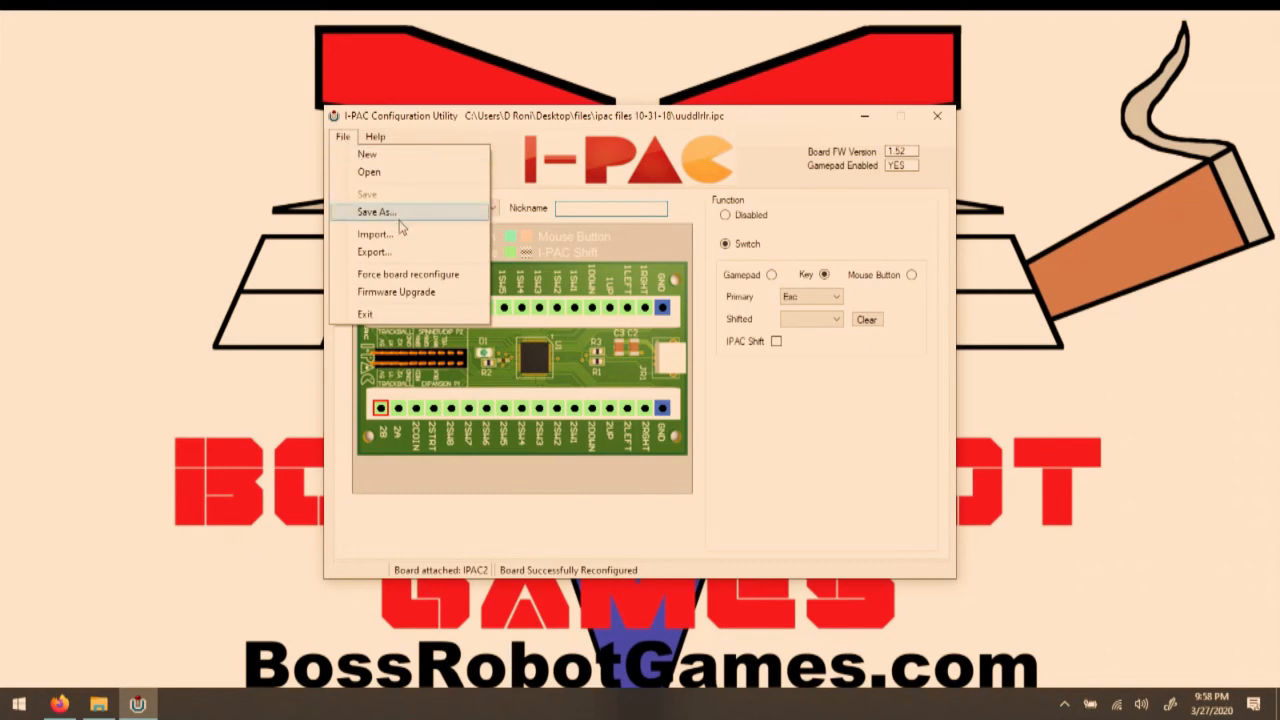
pyautogui.click(373, 233)
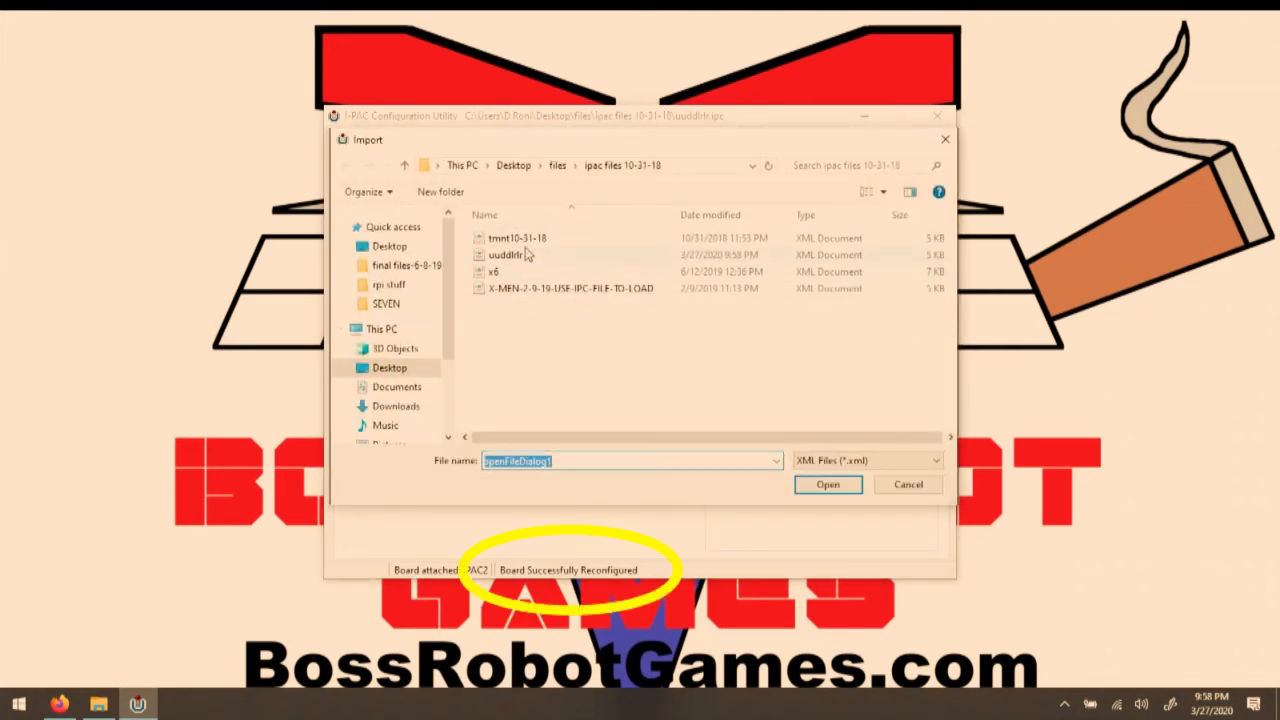
pyautogui.click(517, 237)
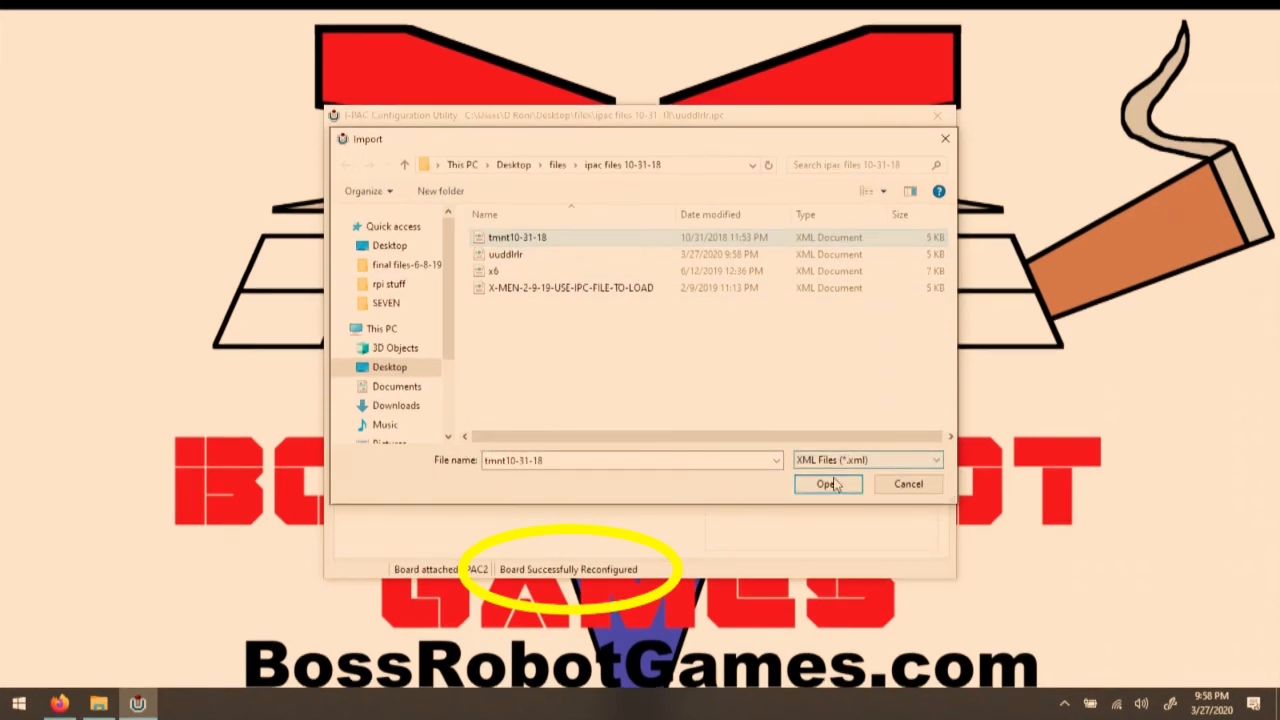
pyautogui.click(827, 484)
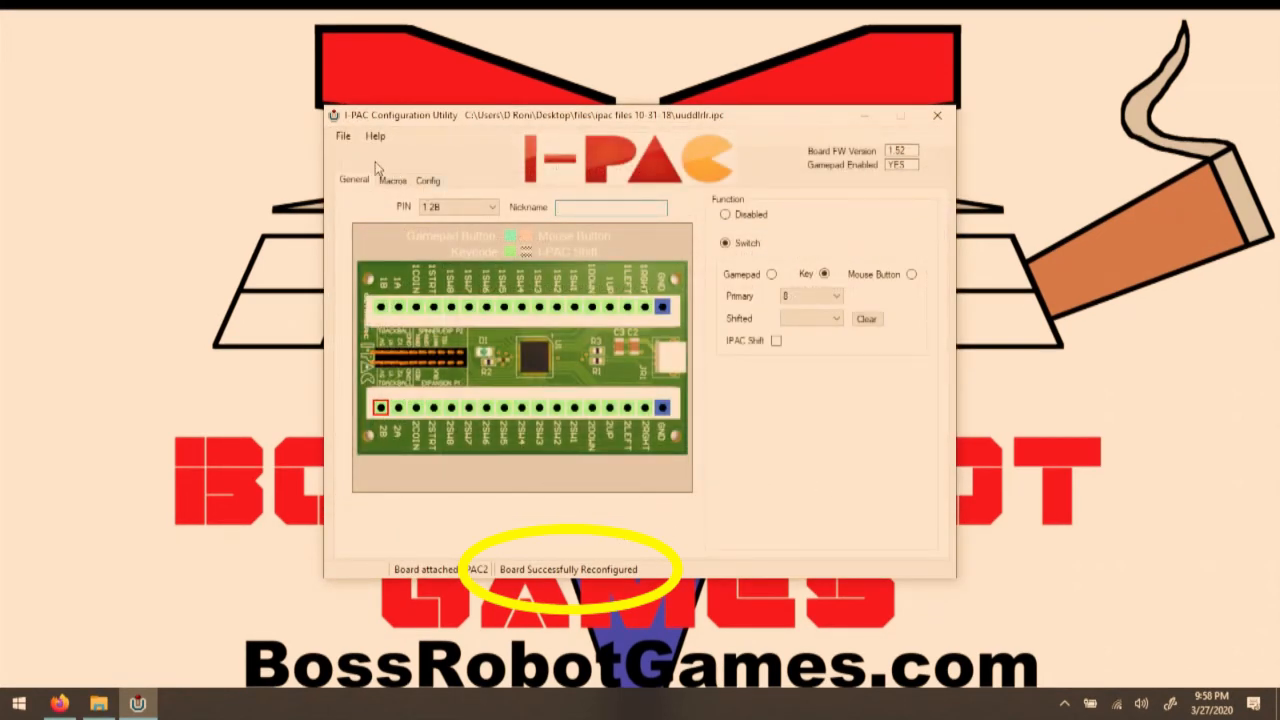
# - Load simpsonssix.ipc and set pin 1 2B's primary key to Num Del
pyautogui.click(342, 135)
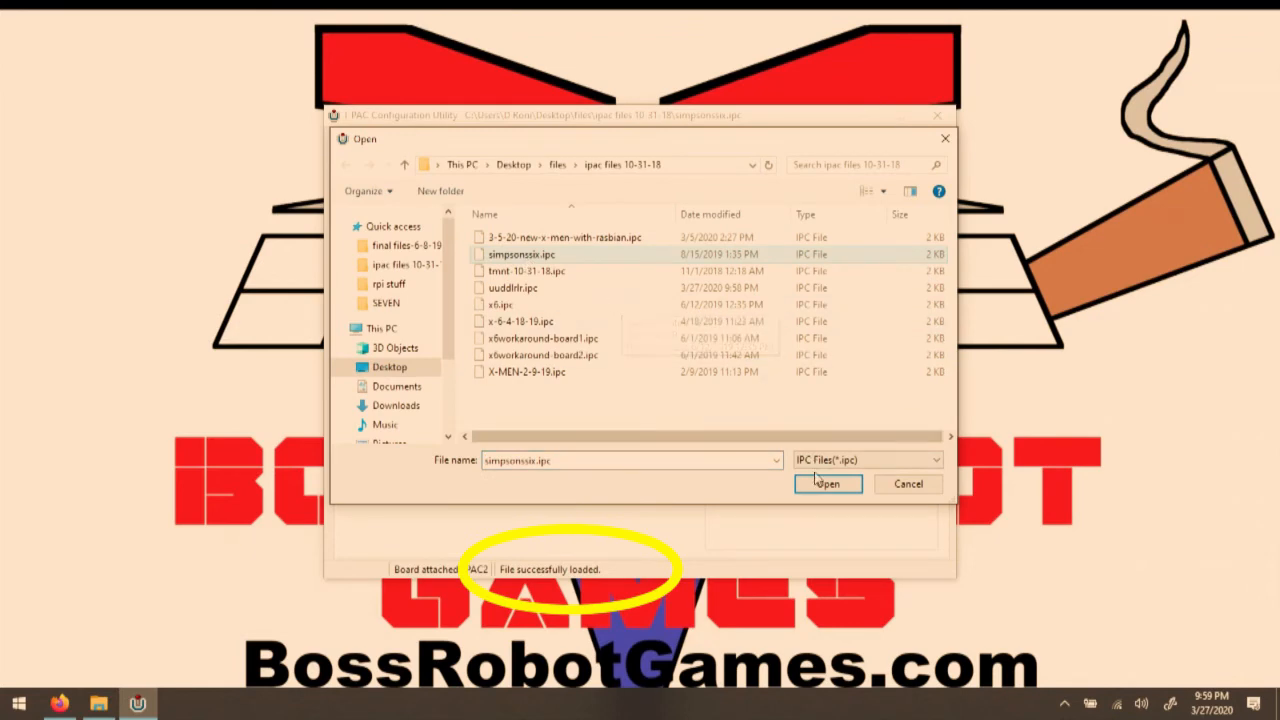
pyautogui.click(827, 483)
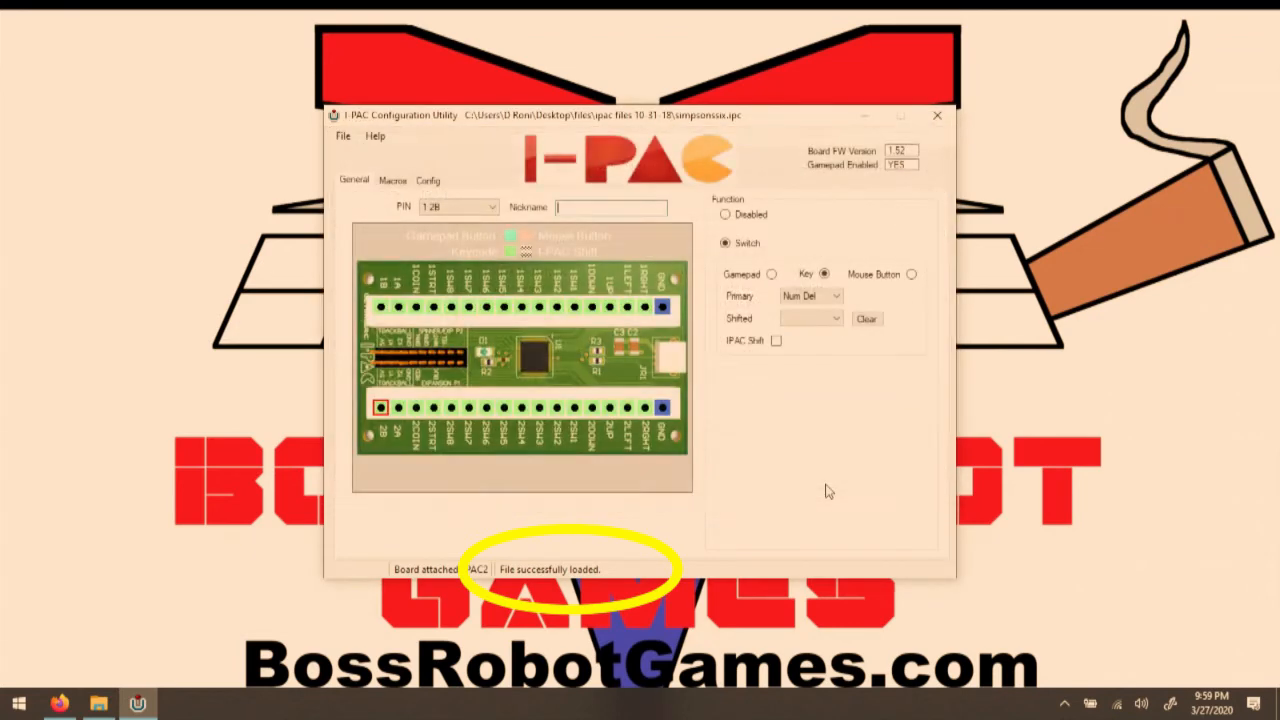
pyautogui.moveTo(631, 600)
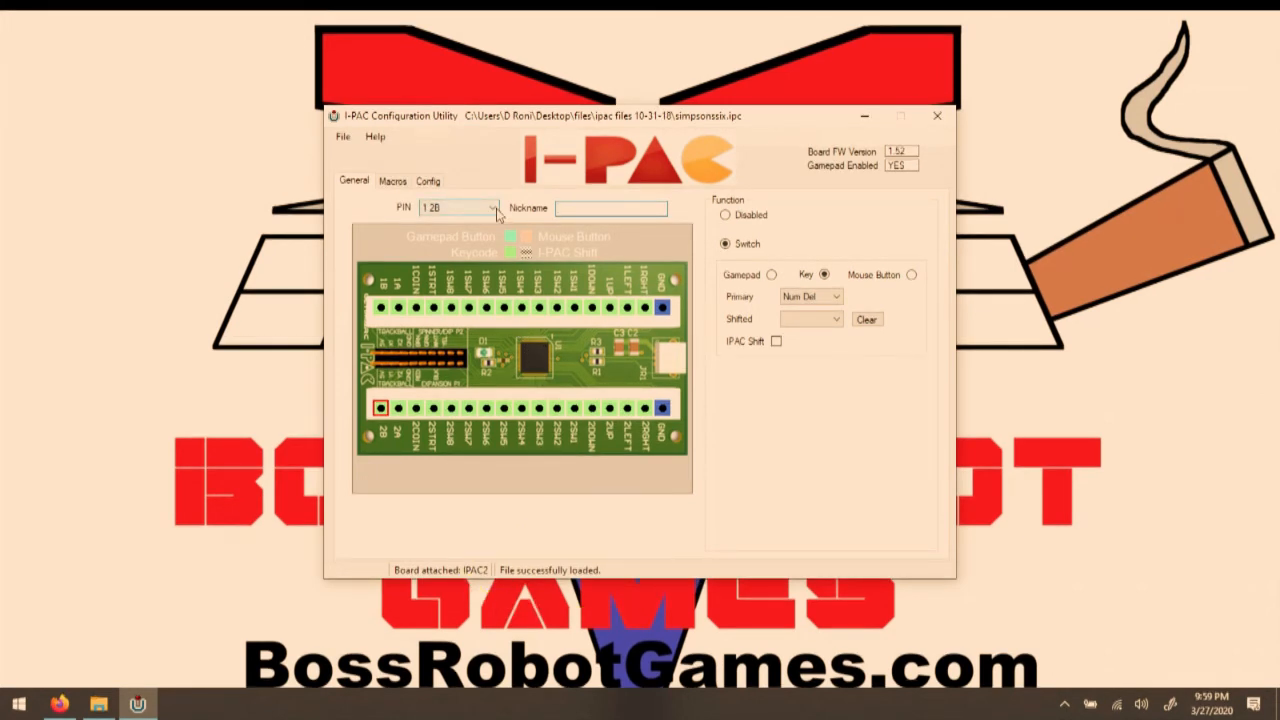
pyautogui.click(488, 208)
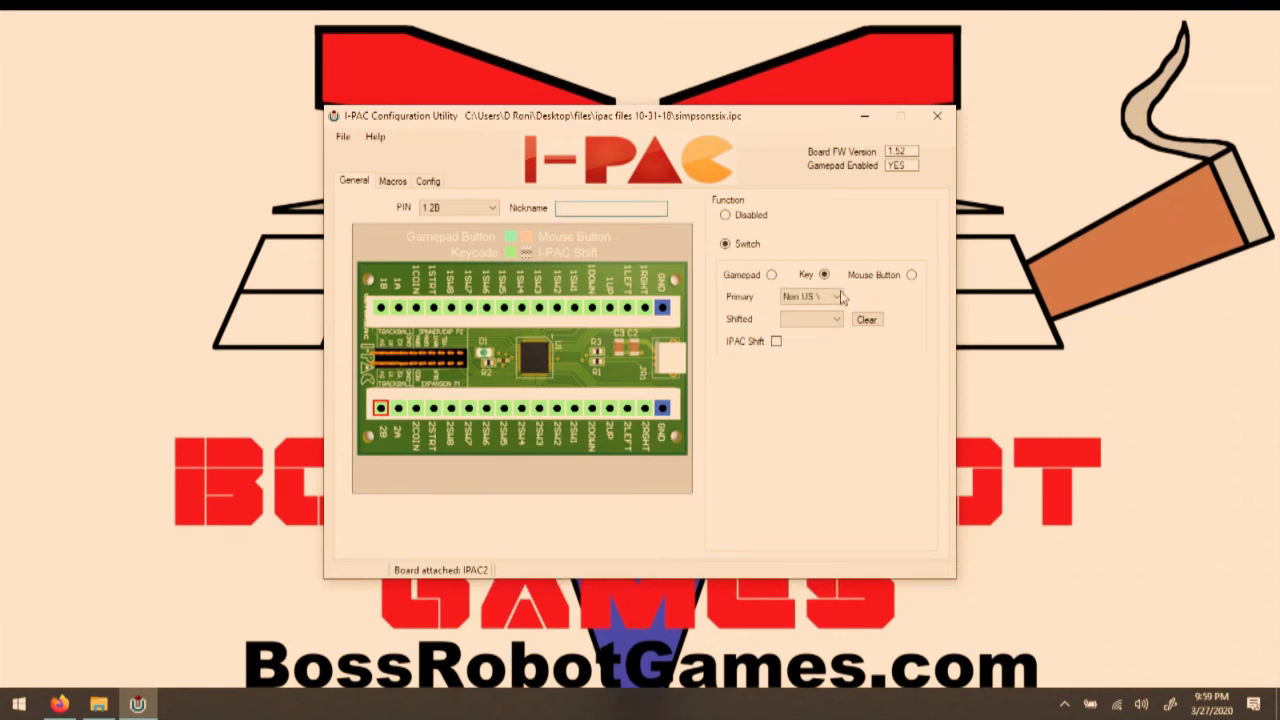
pyautogui.click(836, 297)
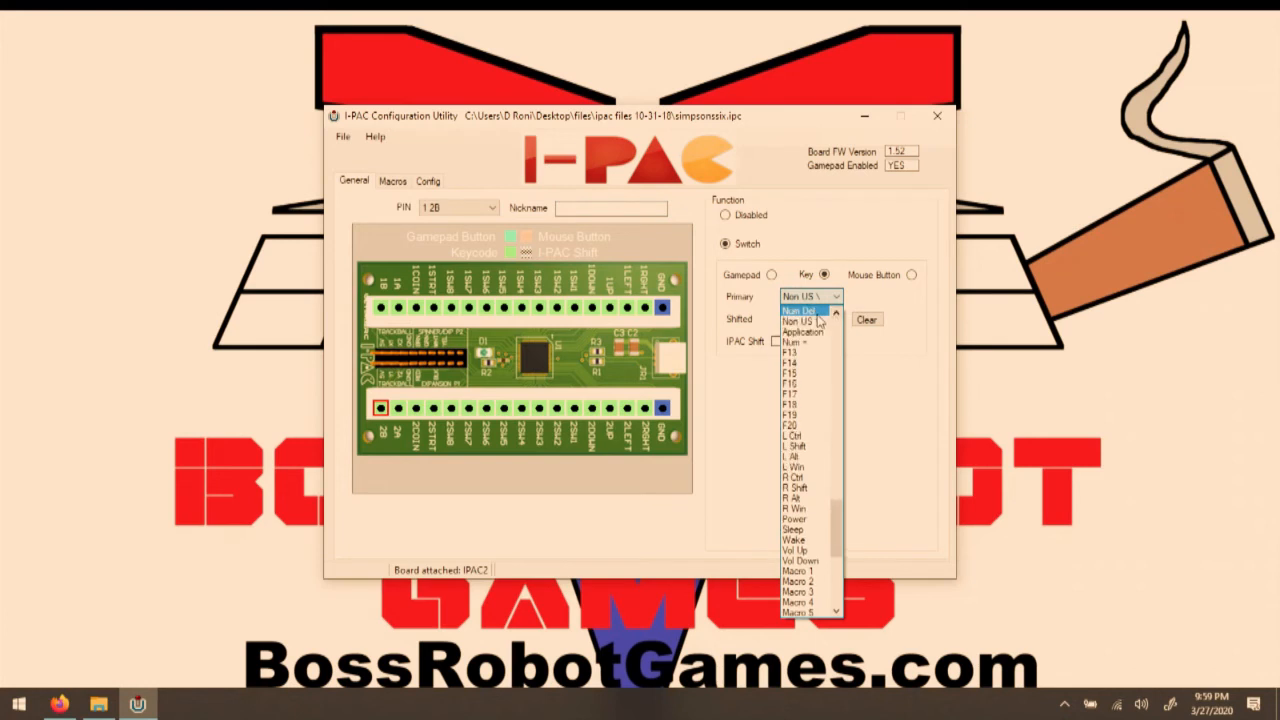
pyautogui.click(799, 310)
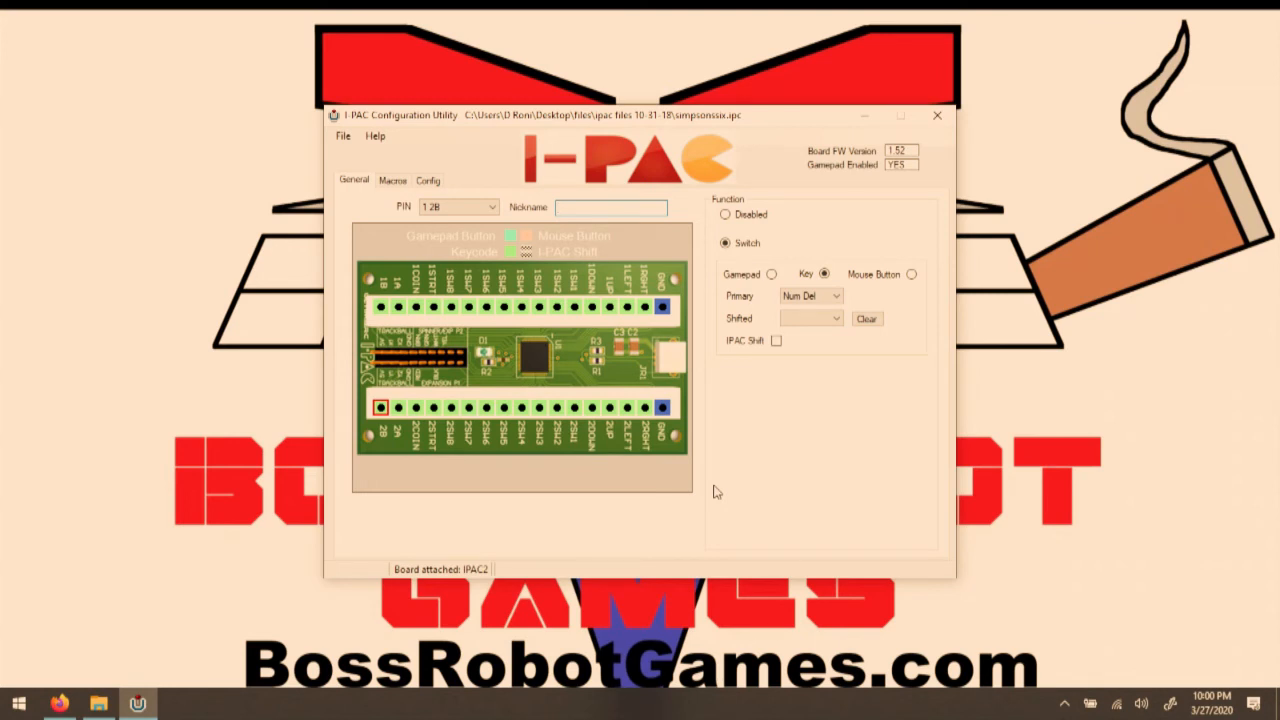
# - Search DuckDuckGo for 'mame hotkeys' and open the MAME Default Keys documentation page
pyautogui.click(610, 207)
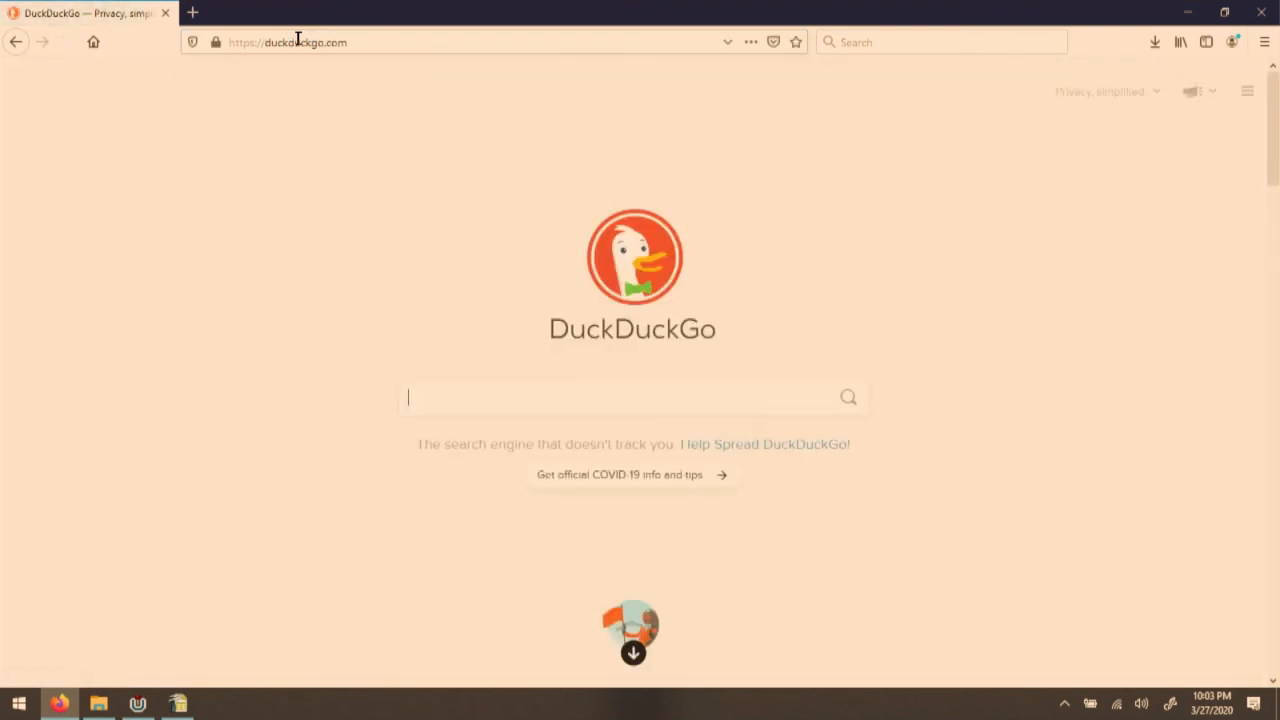
pyautogui.write('mame hotkeys')
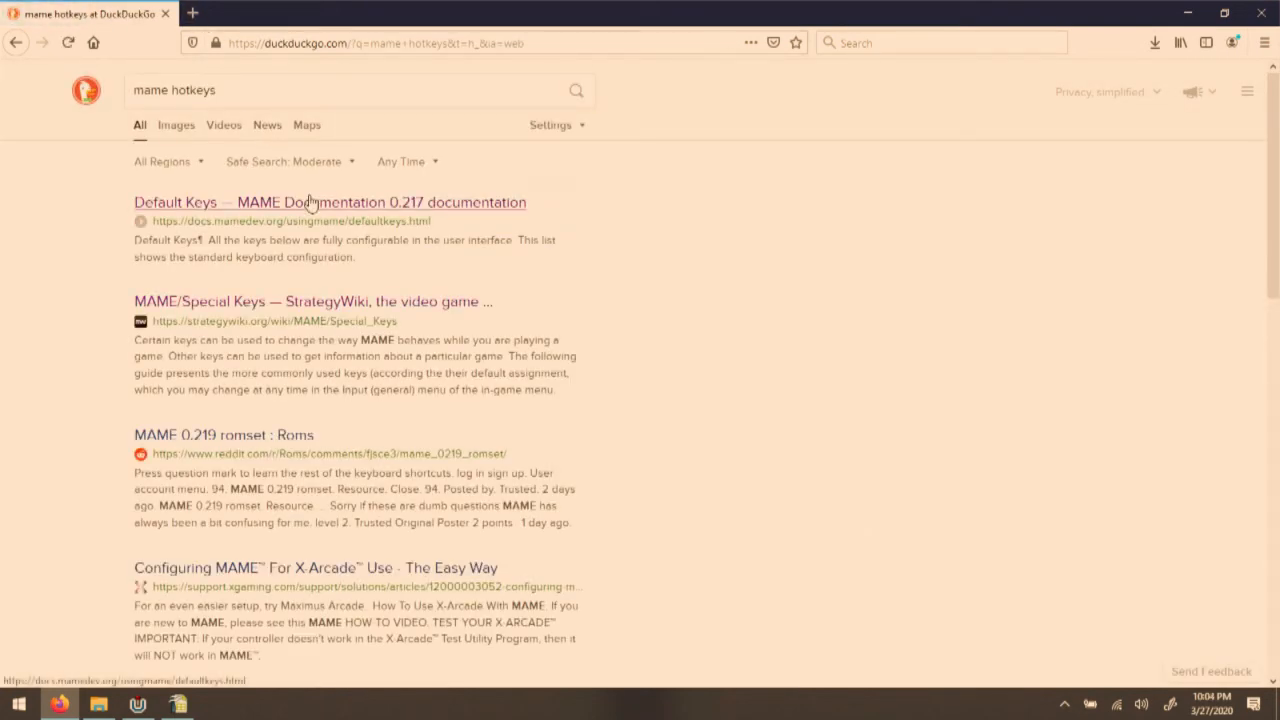
pyautogui.click(310, 202)
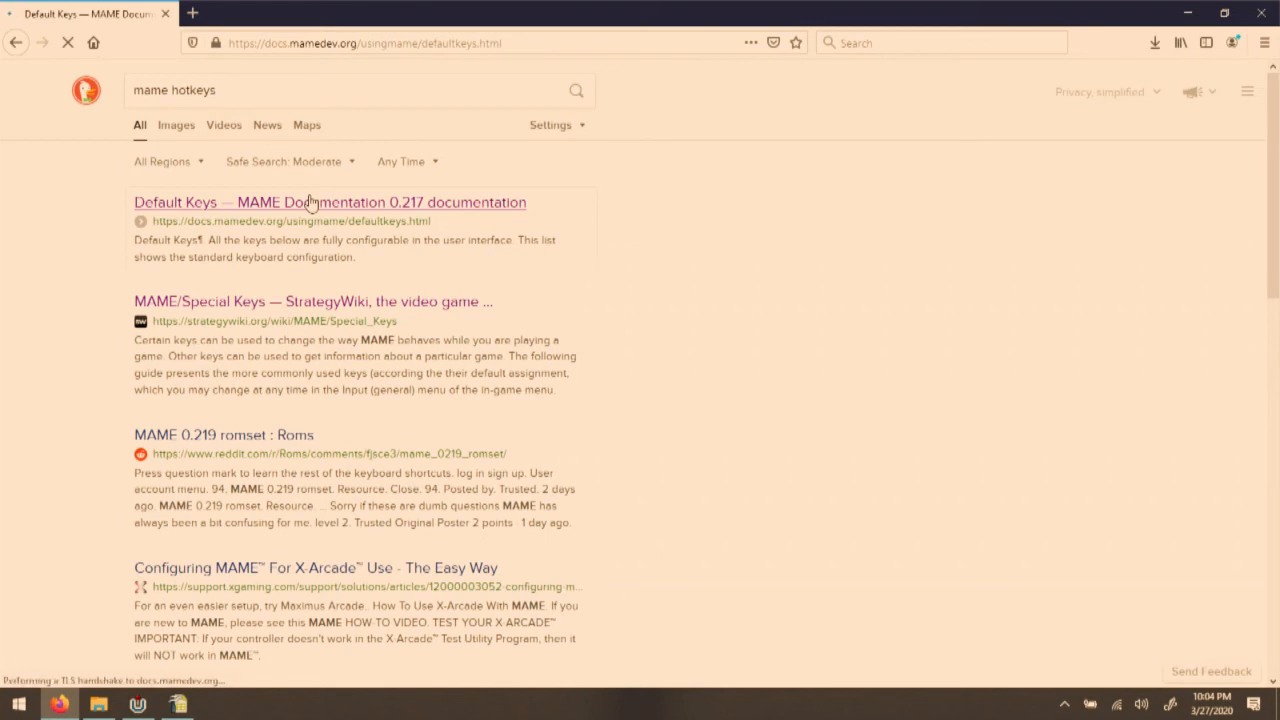
pyautogui.click(310, 202)
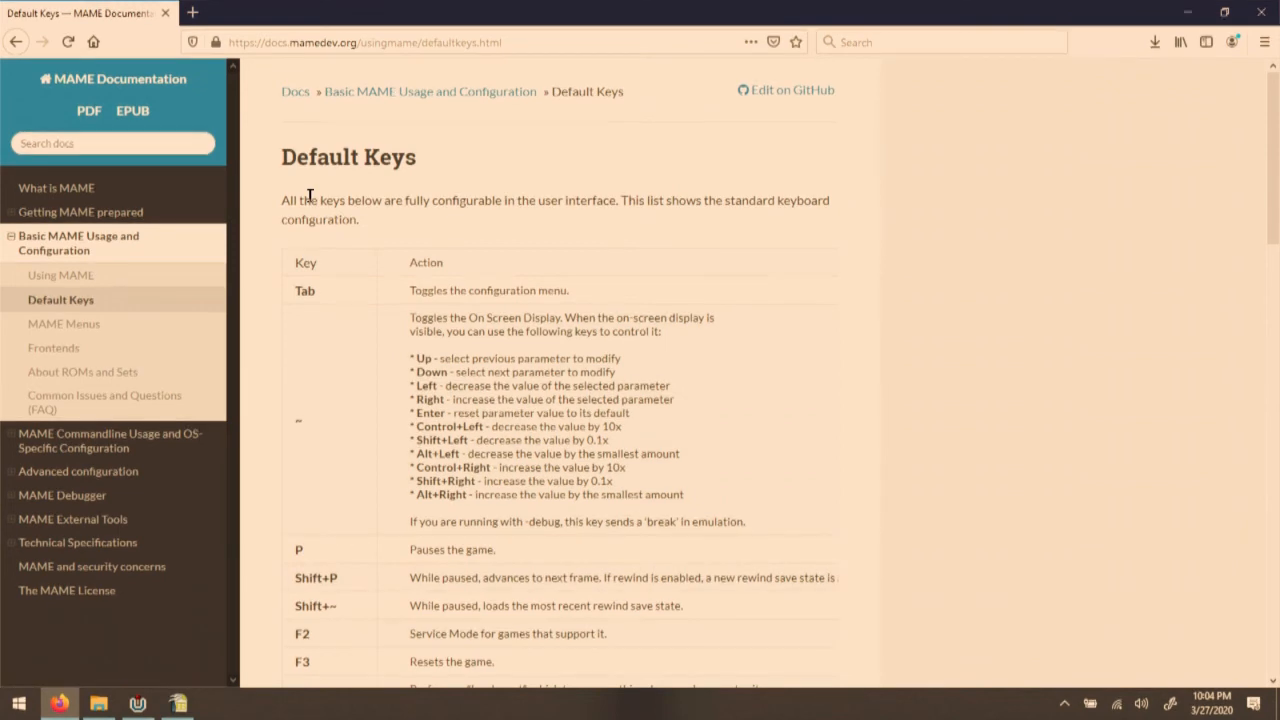
pyautogui.moveTo(397, 362)
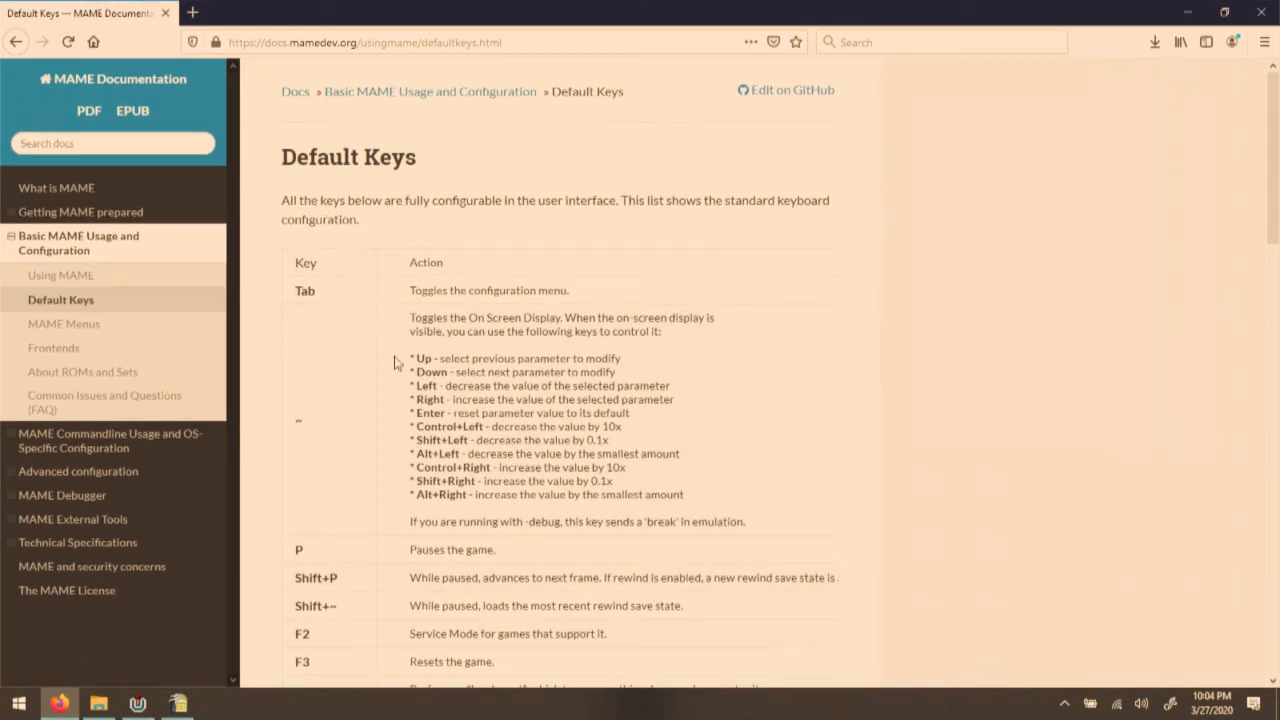
# - Scroll through the MAME default keyboard hotkeys table
pyautogui.scroll(-3)
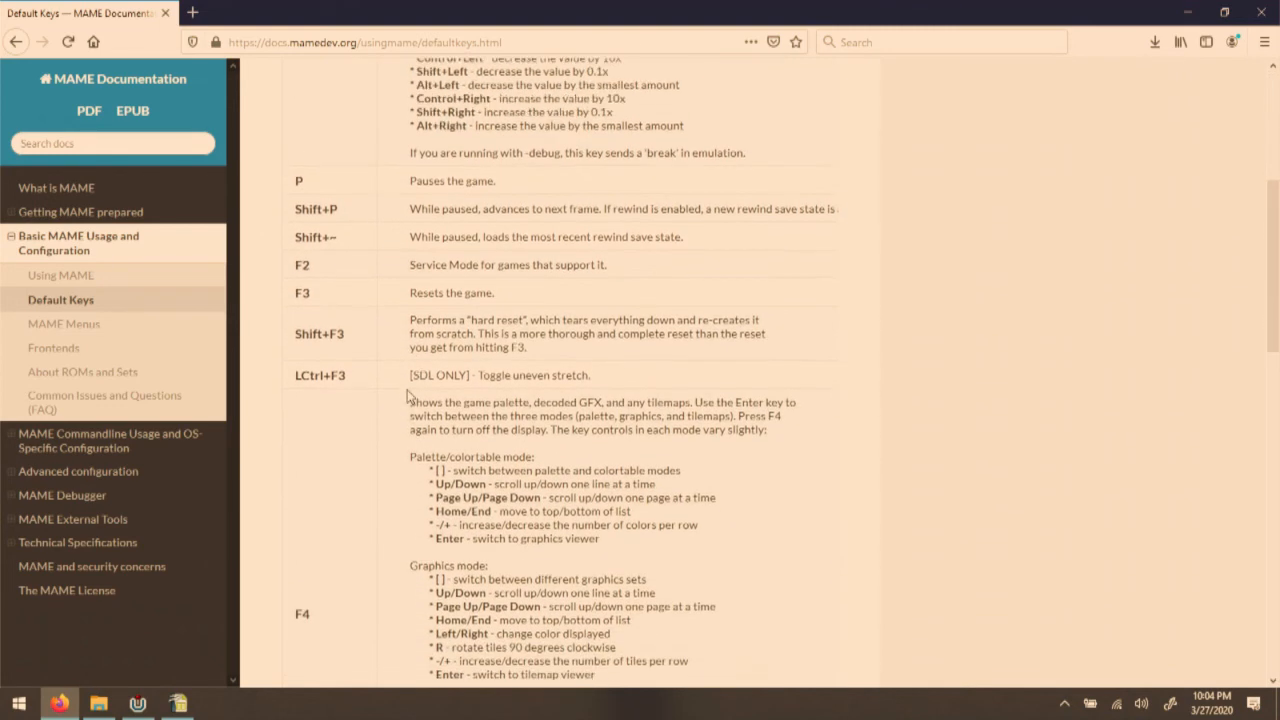
pyautogui.scroll(-3)
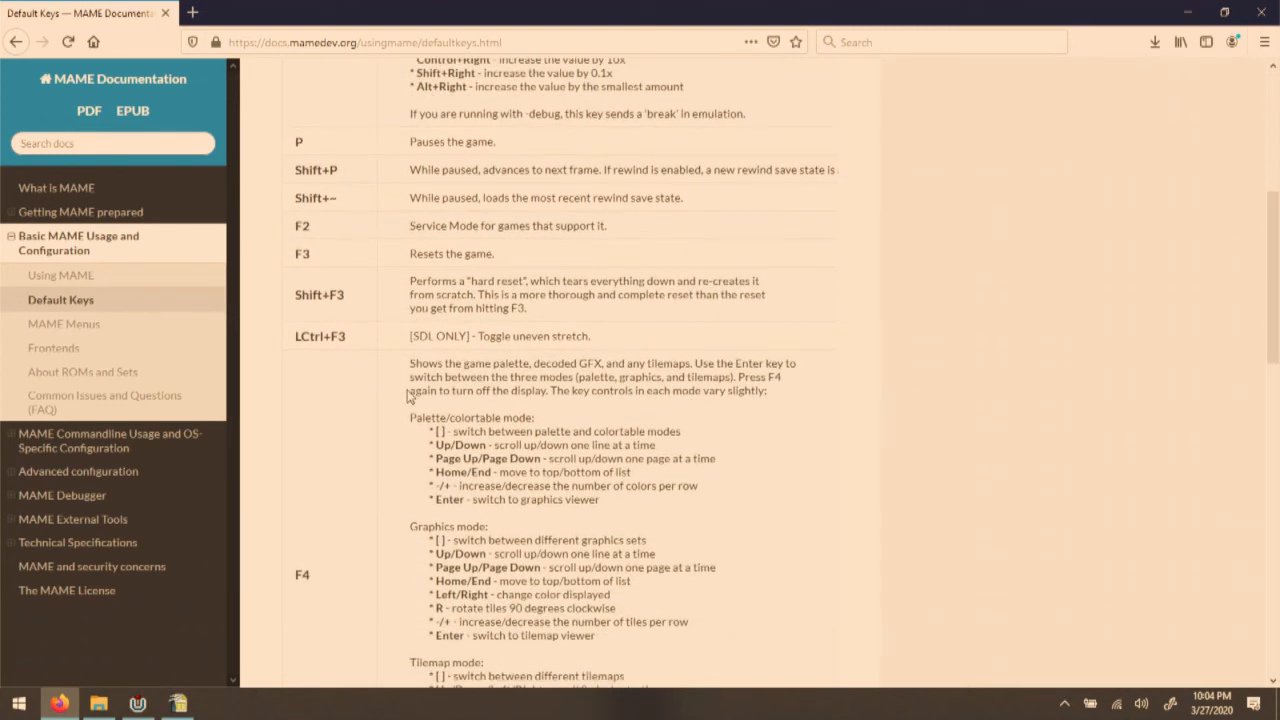
pyautogui.scroll(-3)
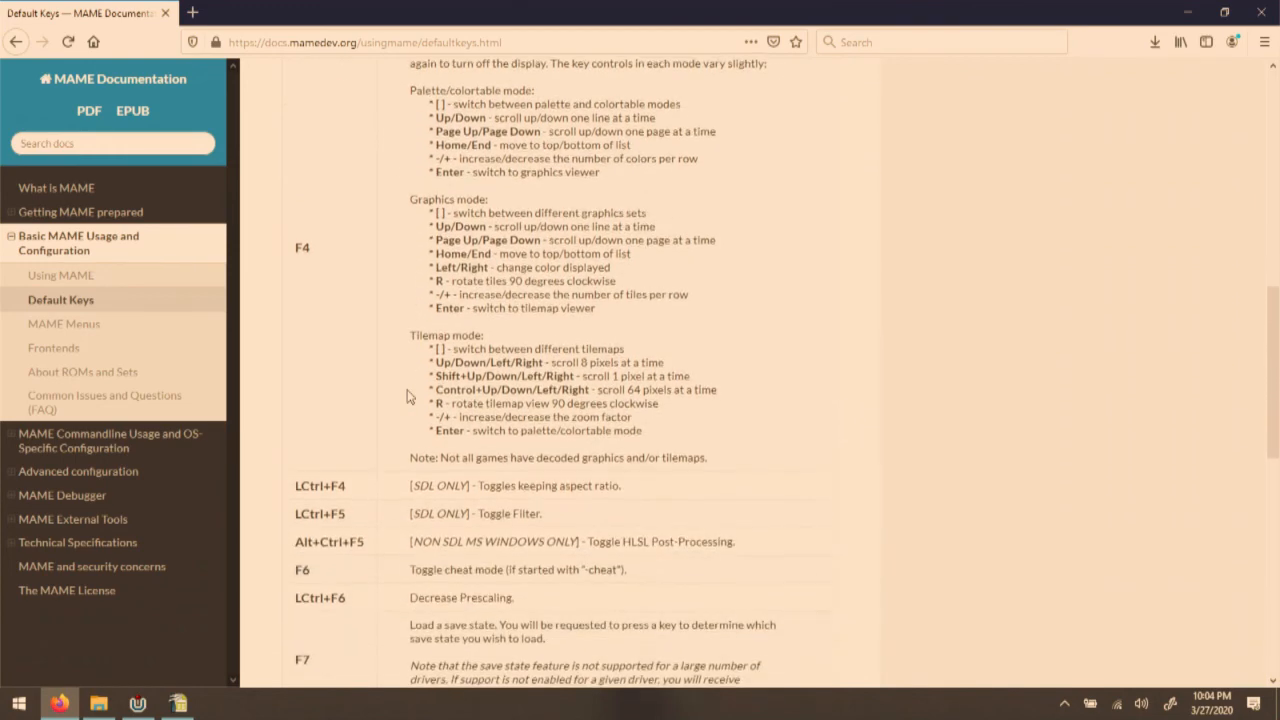
pyautogui.scroll(-3)
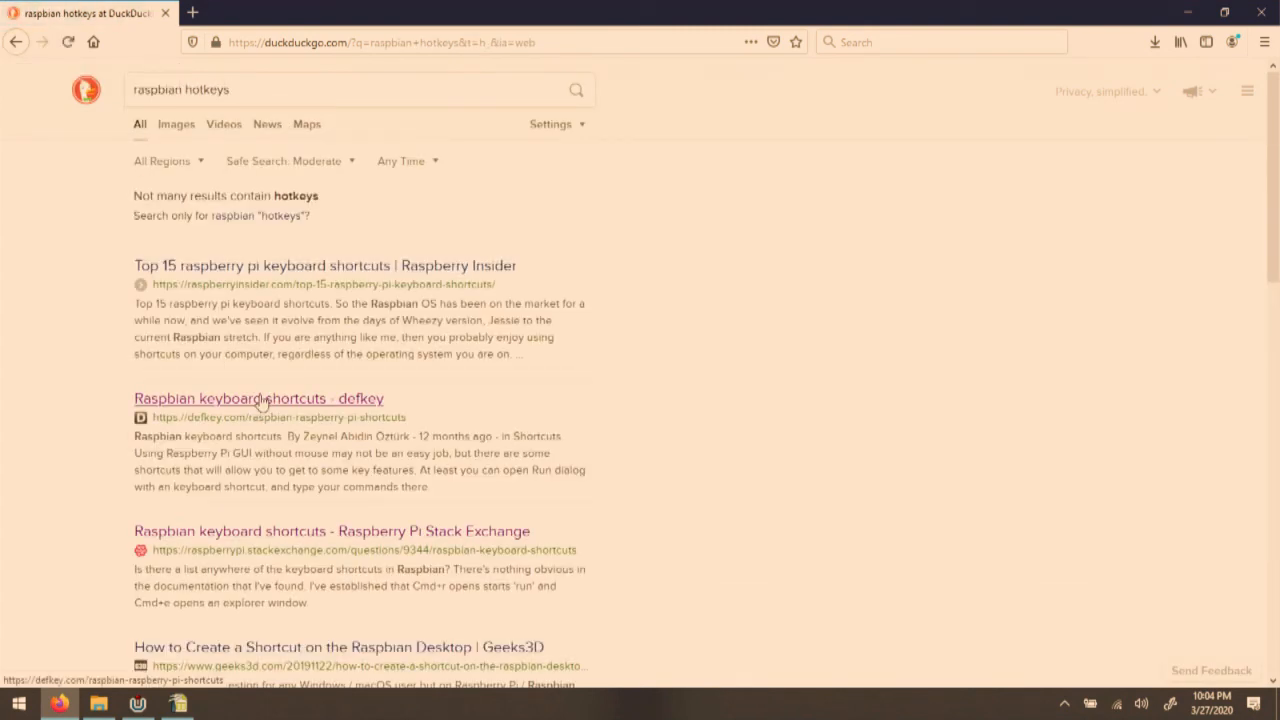
# - Open the DefKey Raspbian shortcuts result and scroll to the eight General shortcuts, including Run dialog
pyautogui.click(258, 399)
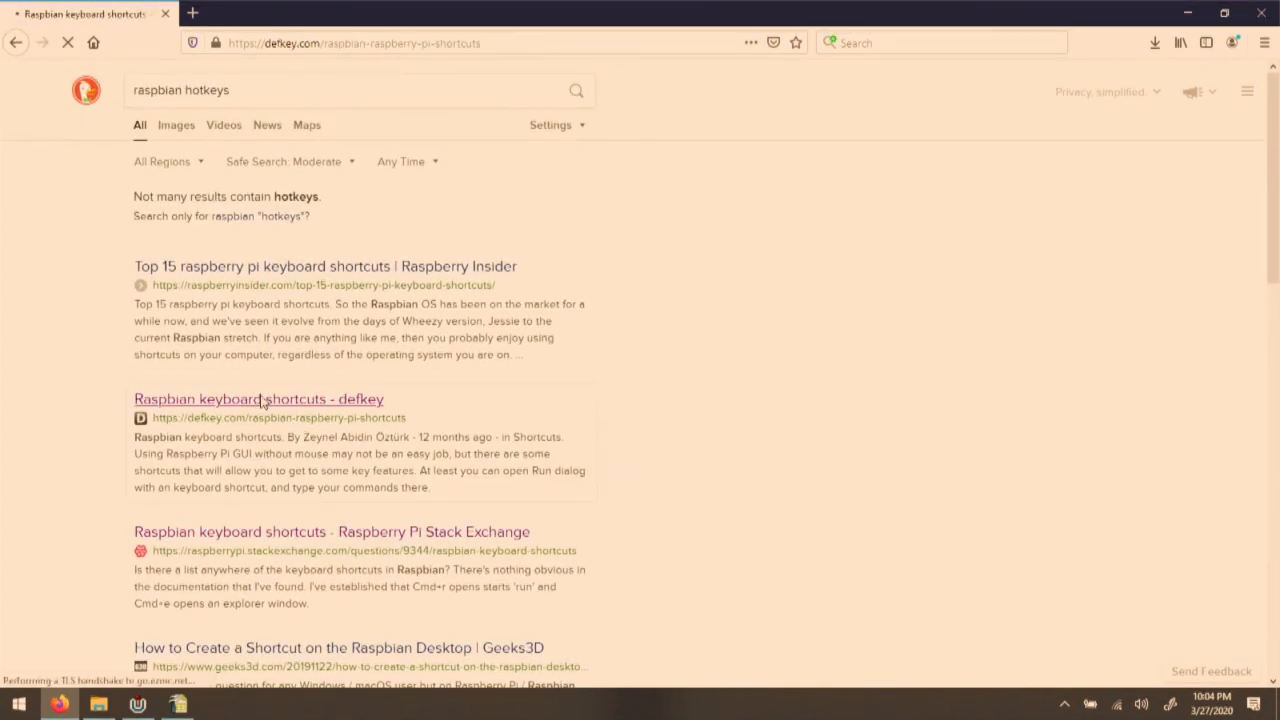
pyautogui.click(257, 399)
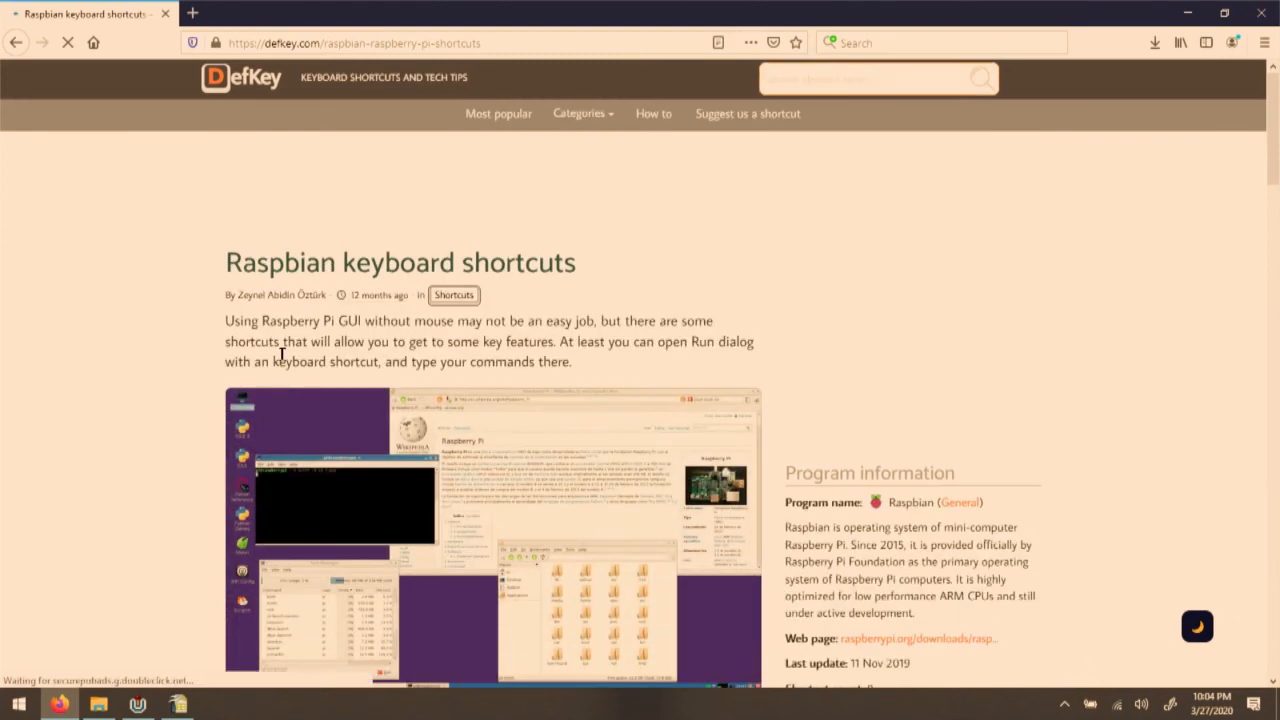
pyautogui.scroll(-3)
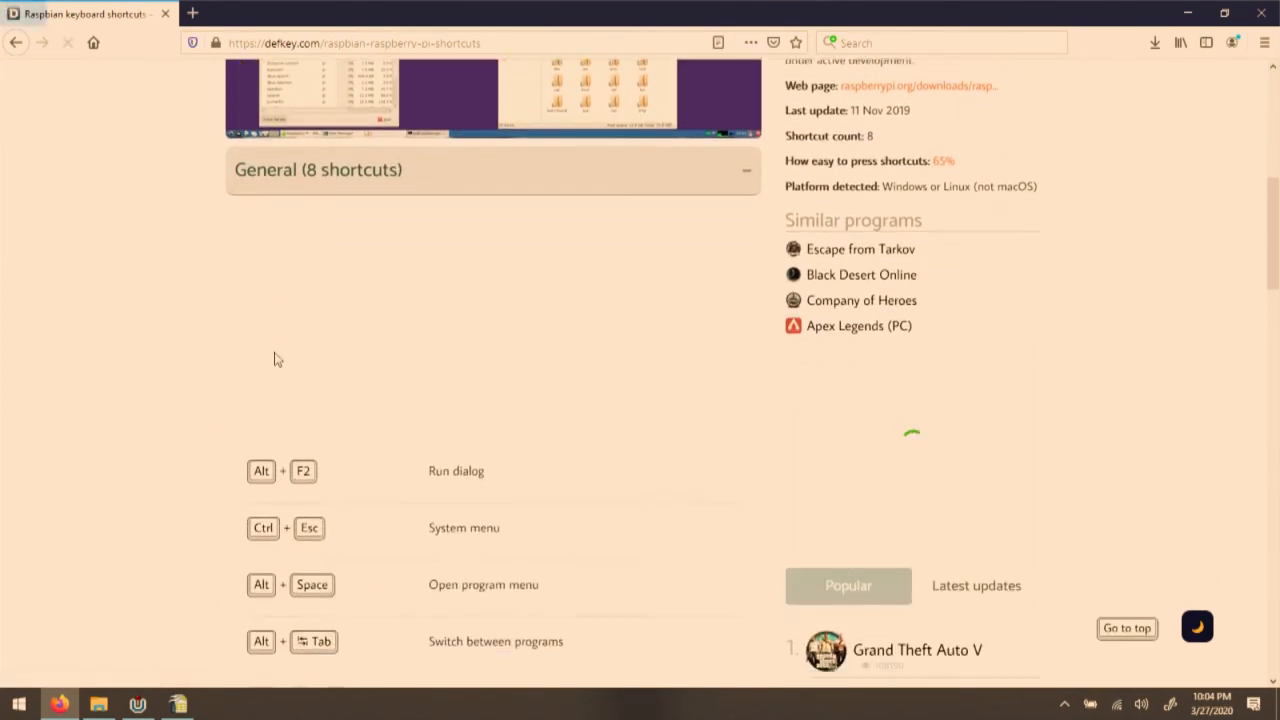
pyautogui.scroll(-3)
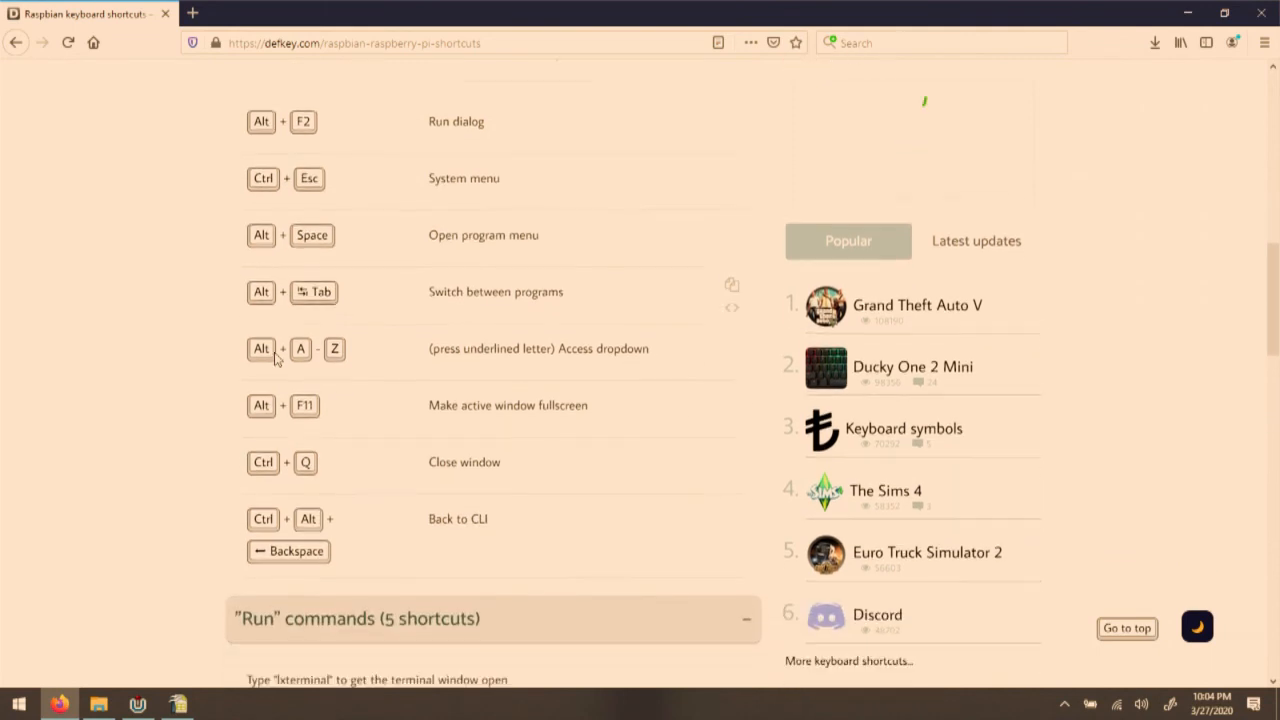